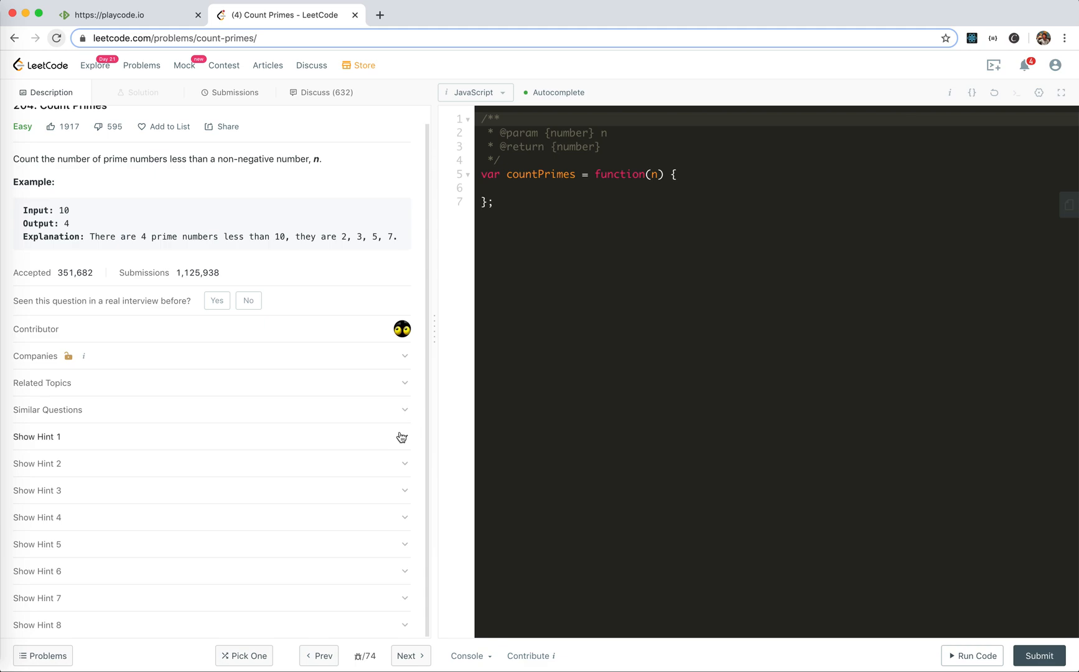
{"action": "mouse_move", "coordinate": [295, 298]}
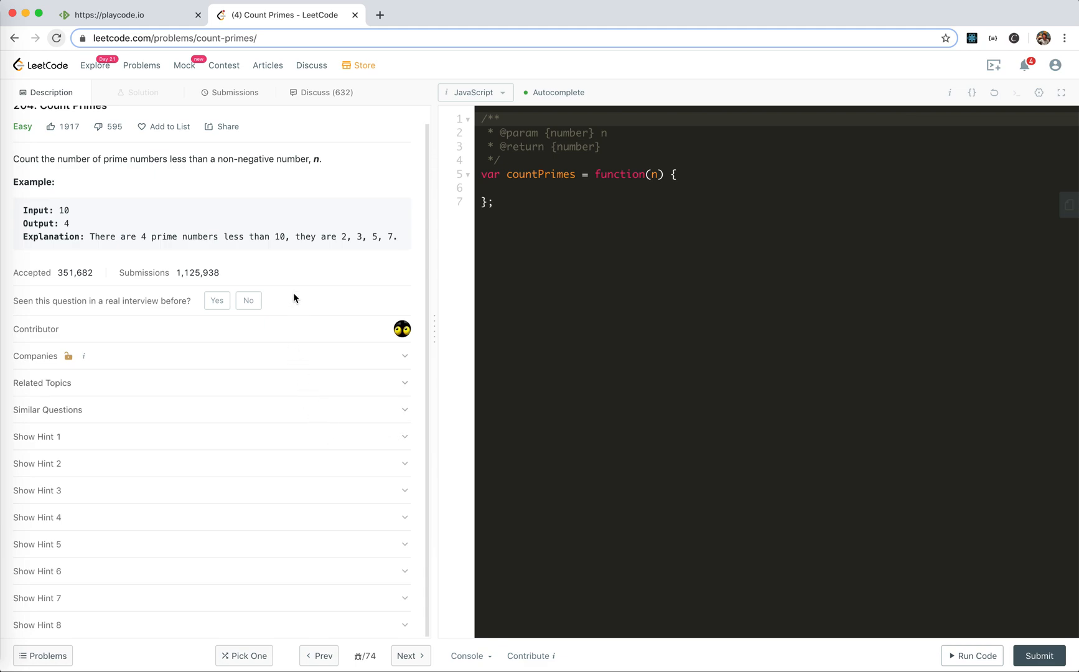
{"action": "mouse_move", "coordinate": [247, 253]}
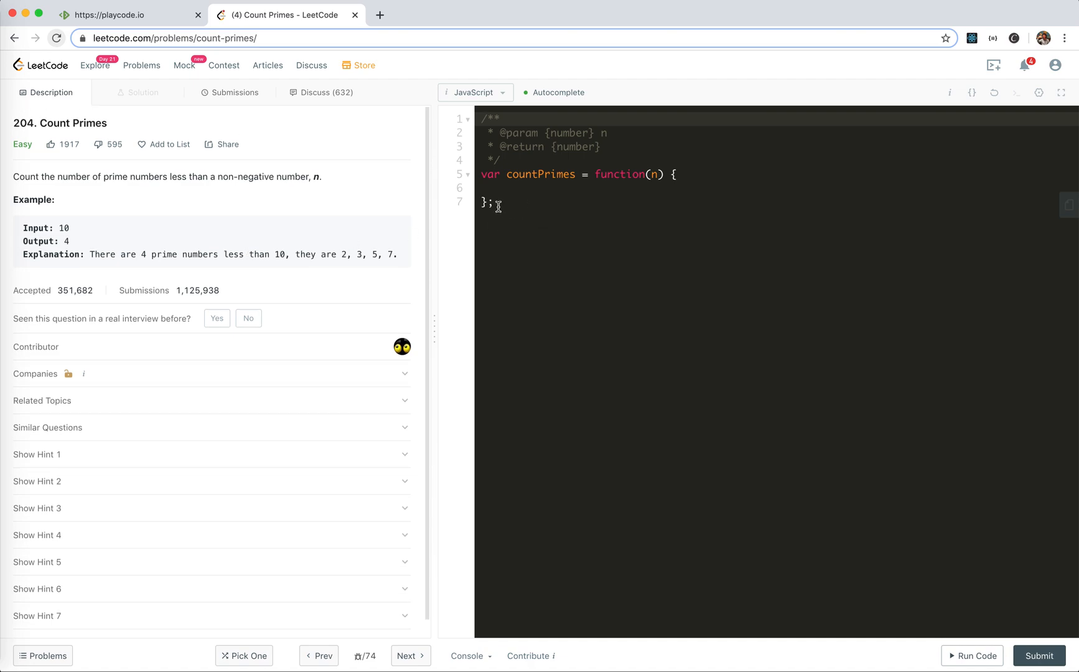
- Comment that checking a number means dividing it by numbers in [0, sqrt]
{"action": "type", "text": "//"}
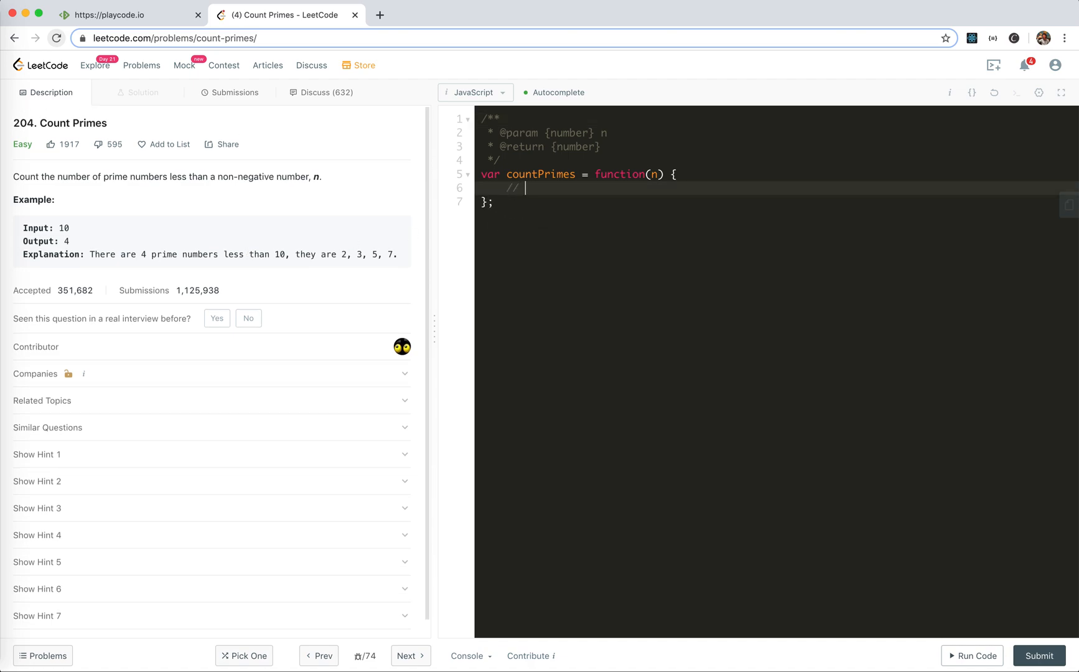
{"action": "type", "text": "to de"}
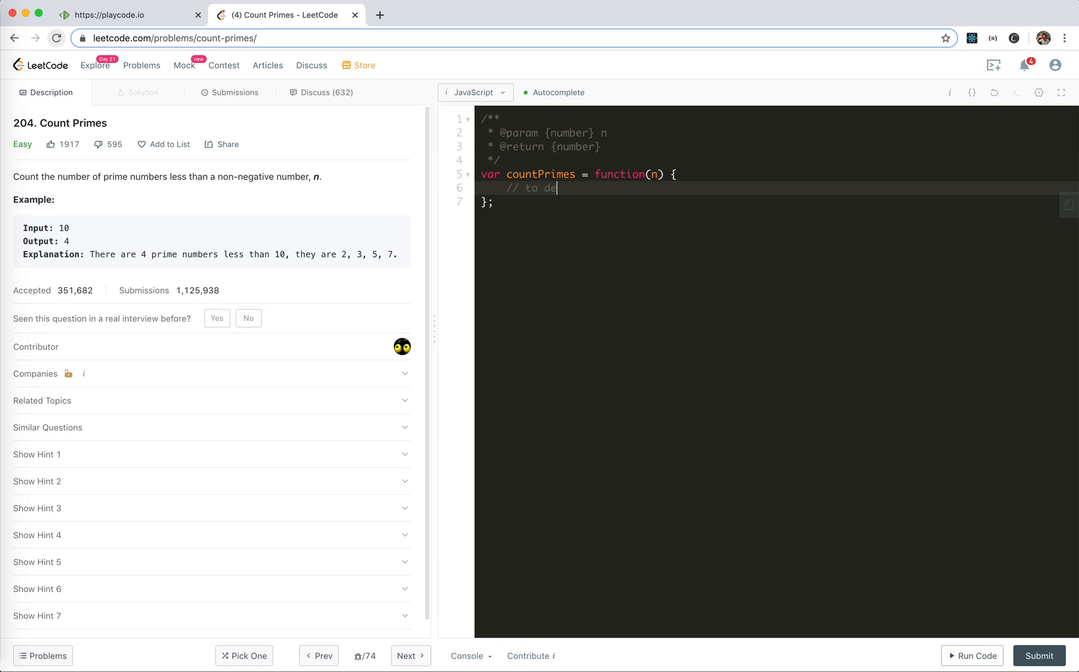
{"action": "type", "text": "check if a number i is prime"}
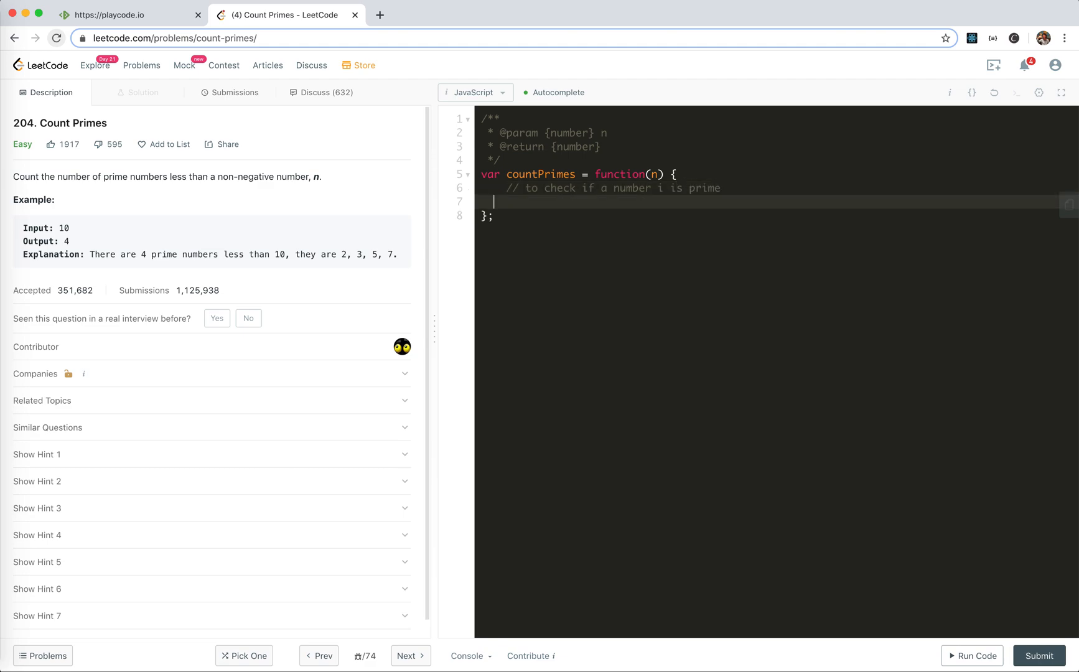
{"action": "type", "text": "// divide i with all"}
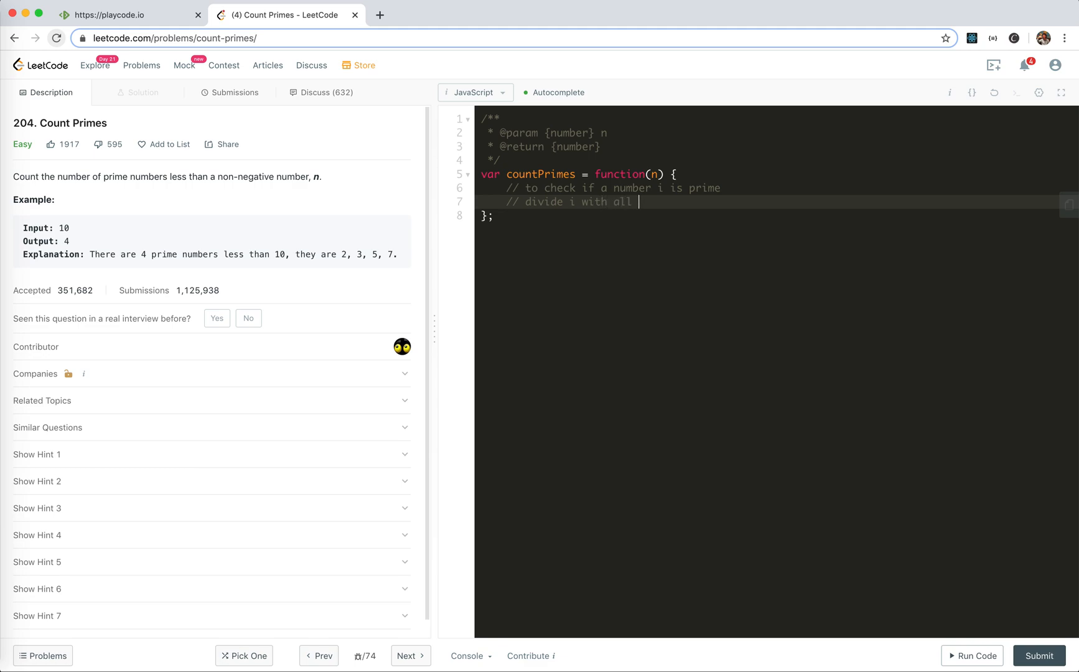
{"action": "type", "text": "number [0, ]"}
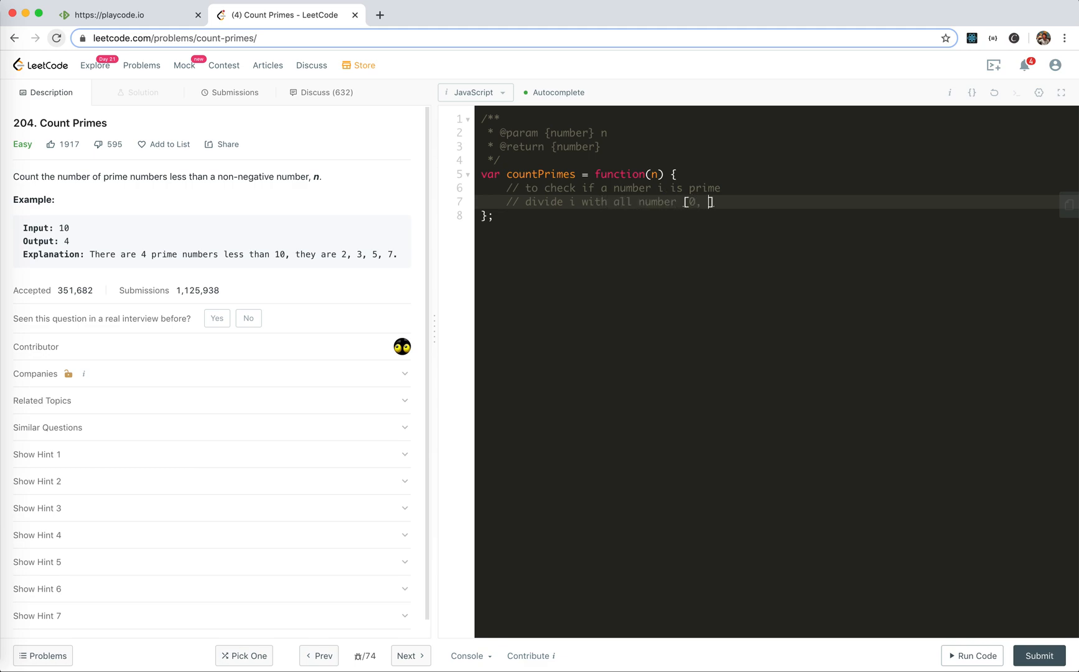
{"action": "type", "text": "sqrt[i"}
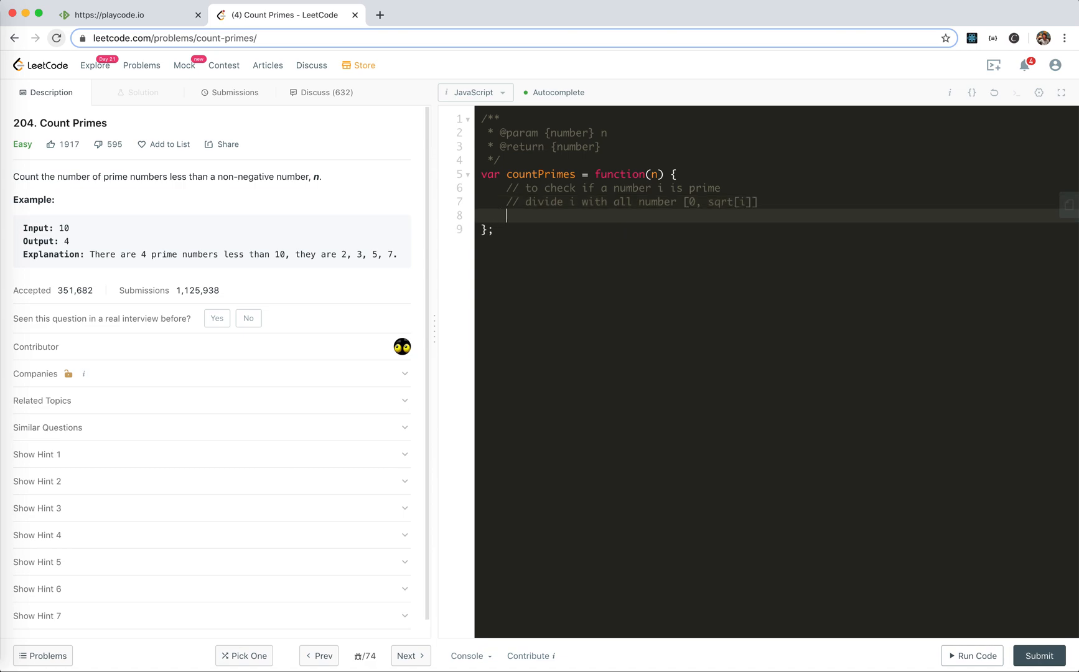
- Add a comment giving the brute-force cost as O(n * sqrt(n))
{"action": "type", "text": "//"}
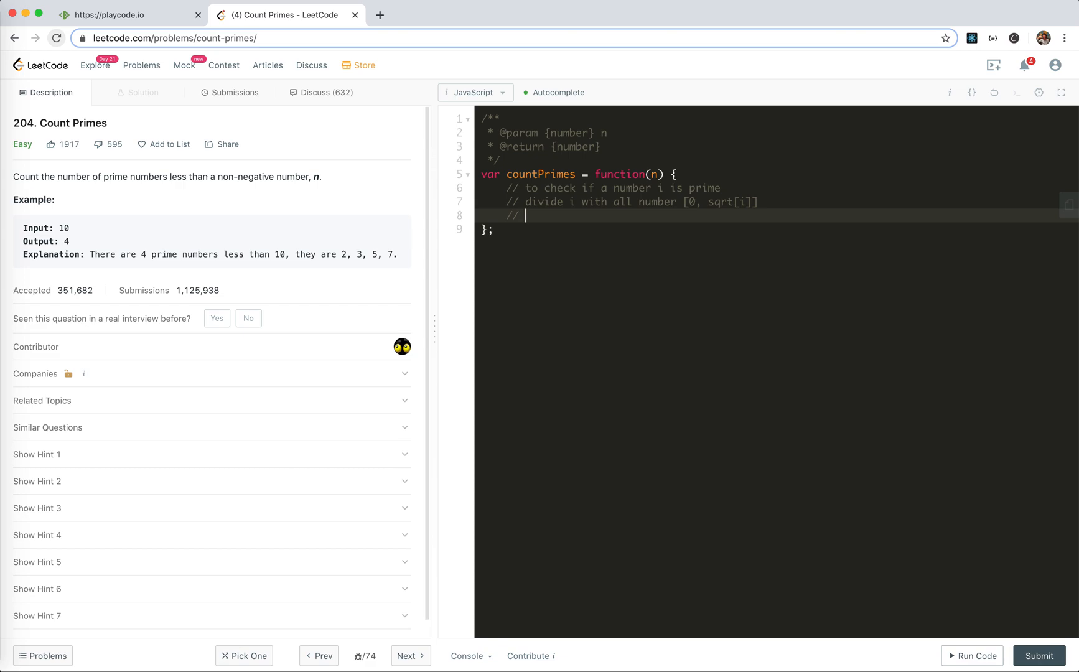
{"action": "type", "text": "s"}
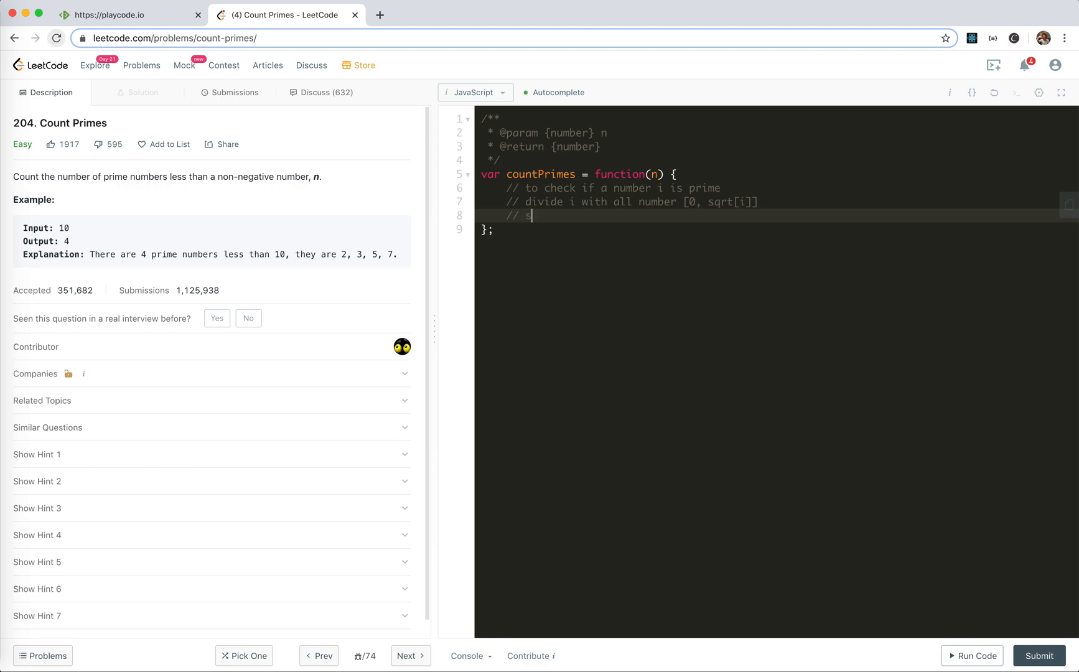
{"action": "type", "text": "qrt"}
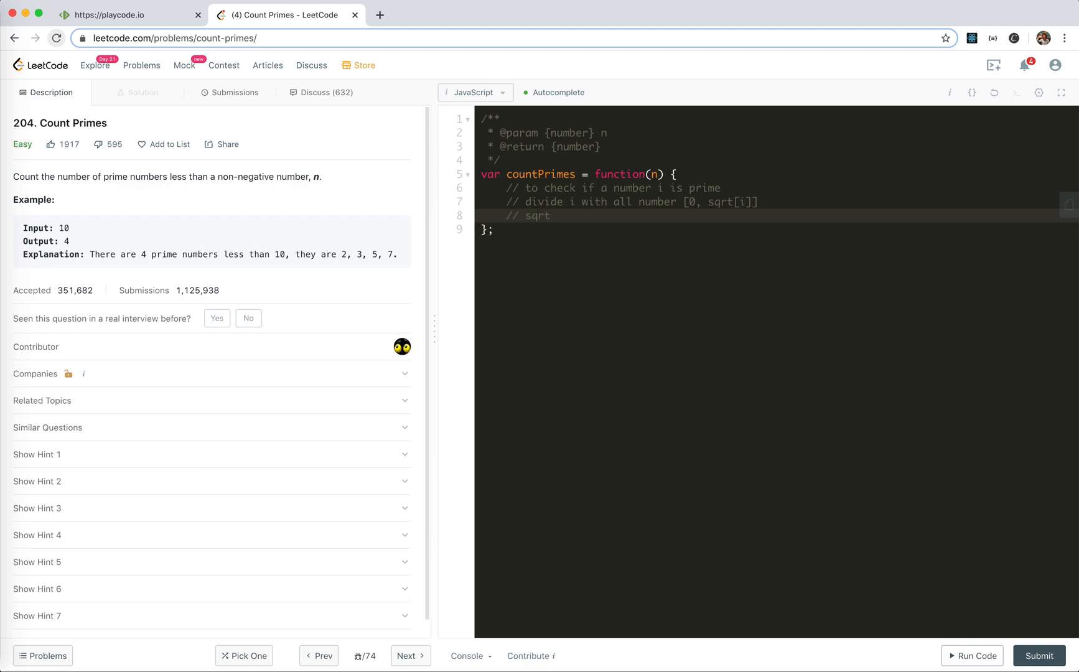
{"action": "type", "text": "(n)"}
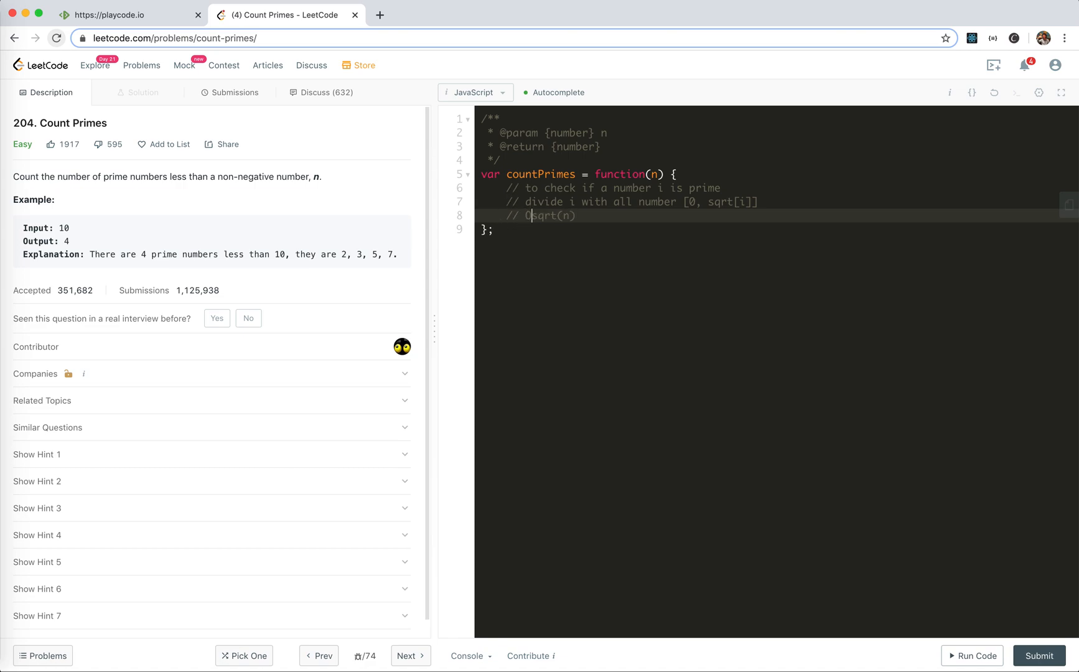
{"action": "type", "text": "n"}
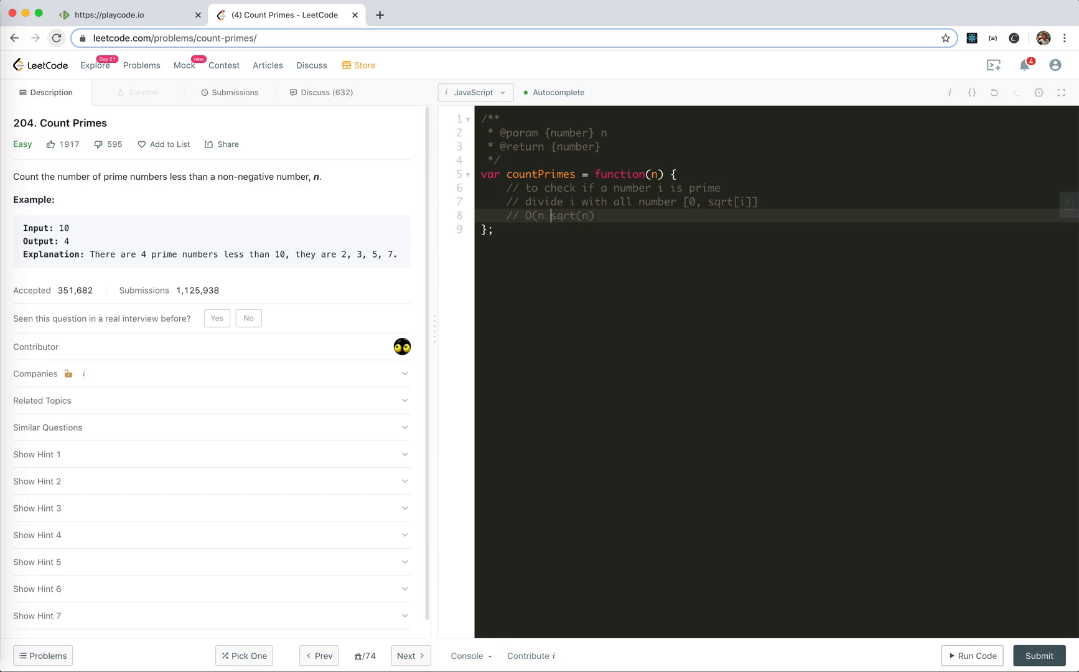
{"action": "type", "text": "* sqrt(n))"}
{"action": "type", "text": "//"}
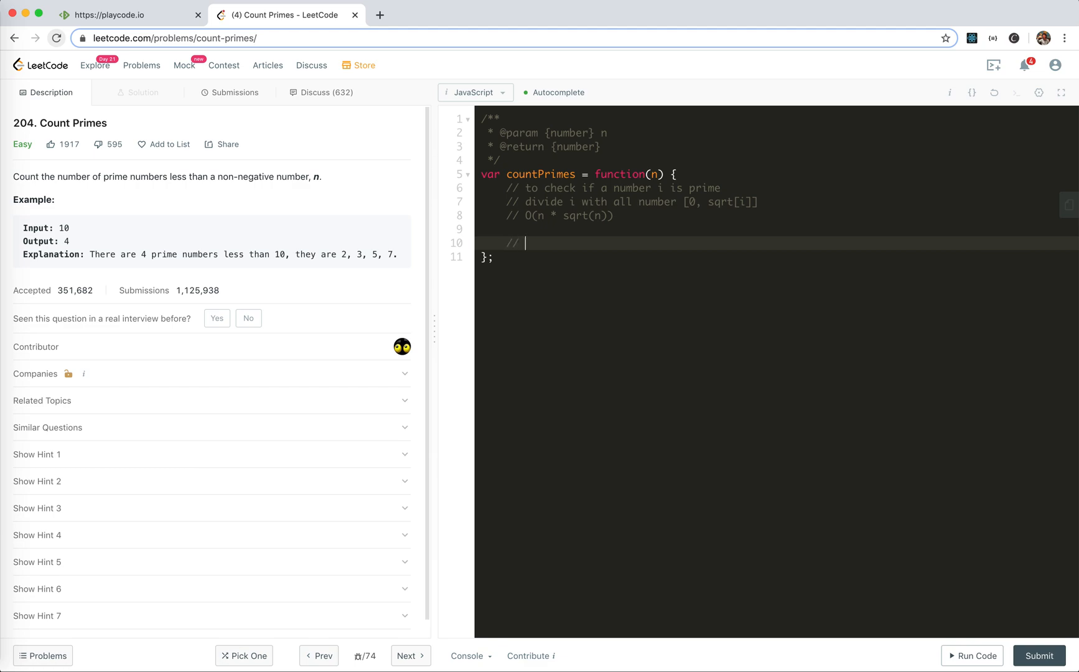
- Comment the sieve sketch: 2 marked O, 4 and 6 marked x
{"action": "type", "text": "2:"}
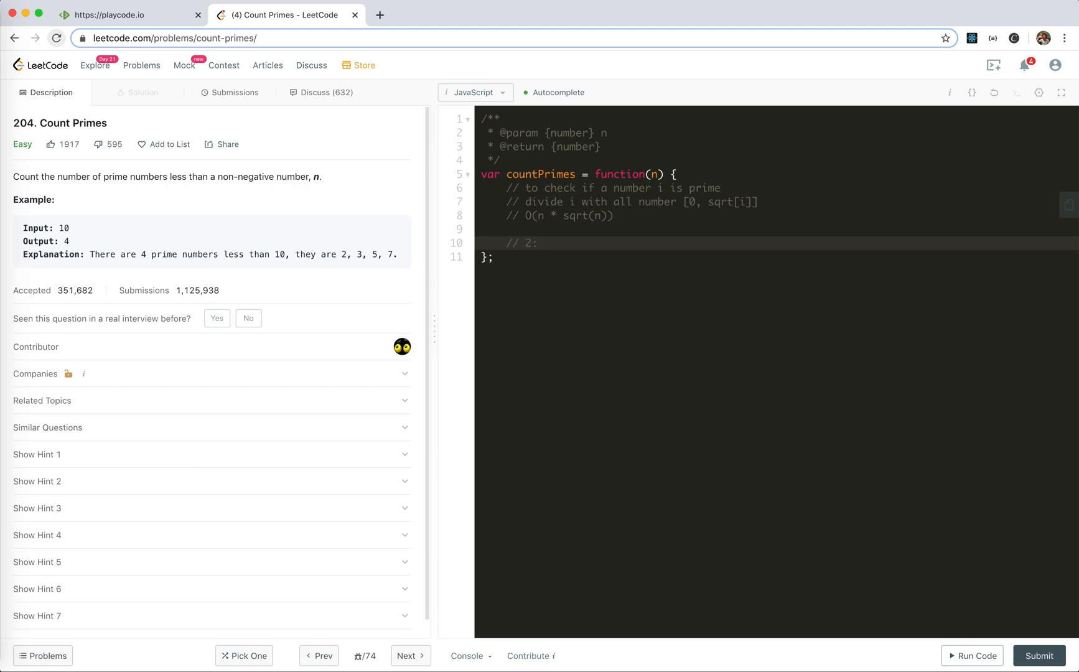
{"action": "type", "text": "0"}
{"action": "type", "text": "// 4 :"}
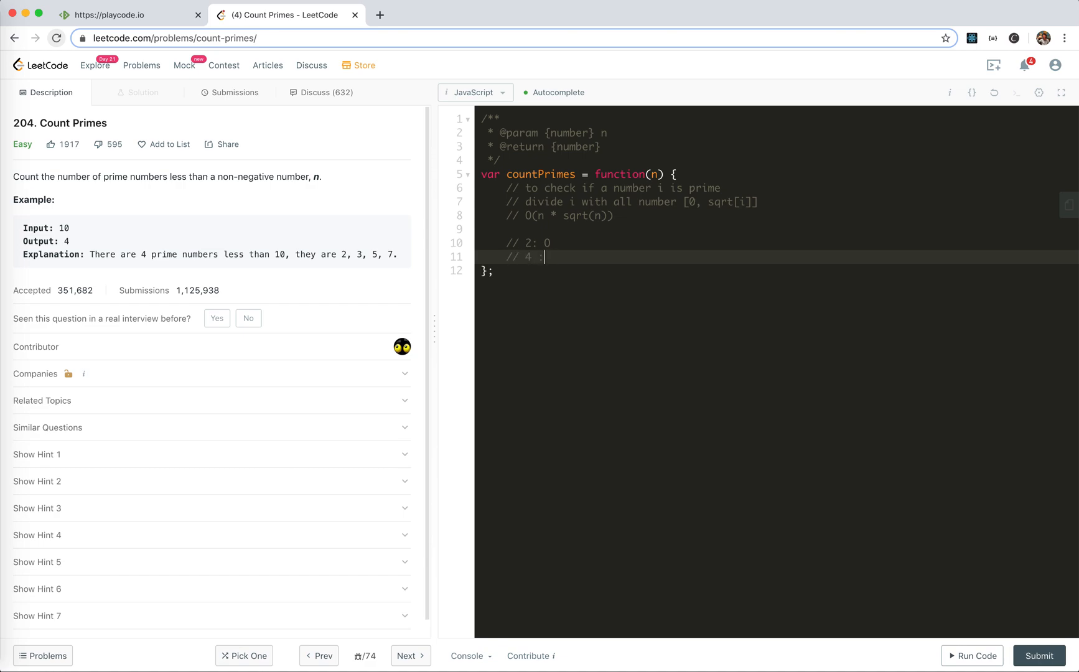
{"action": "type", "text": "x"}
{"action": "type", "text": "//"}
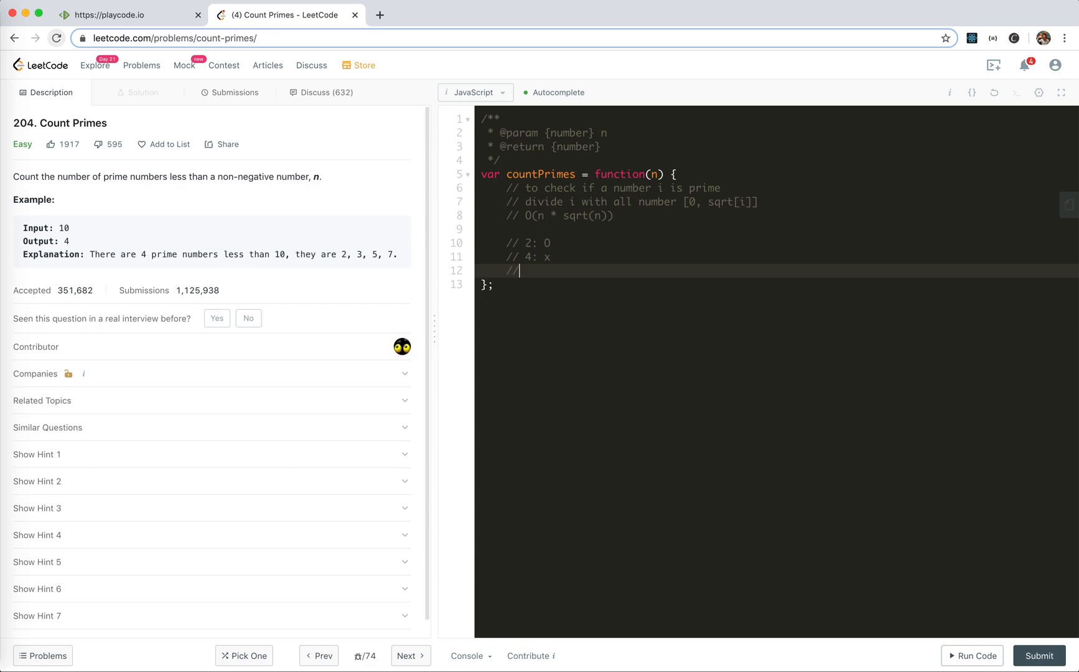
{"action": "type", "text": "6 : x"}
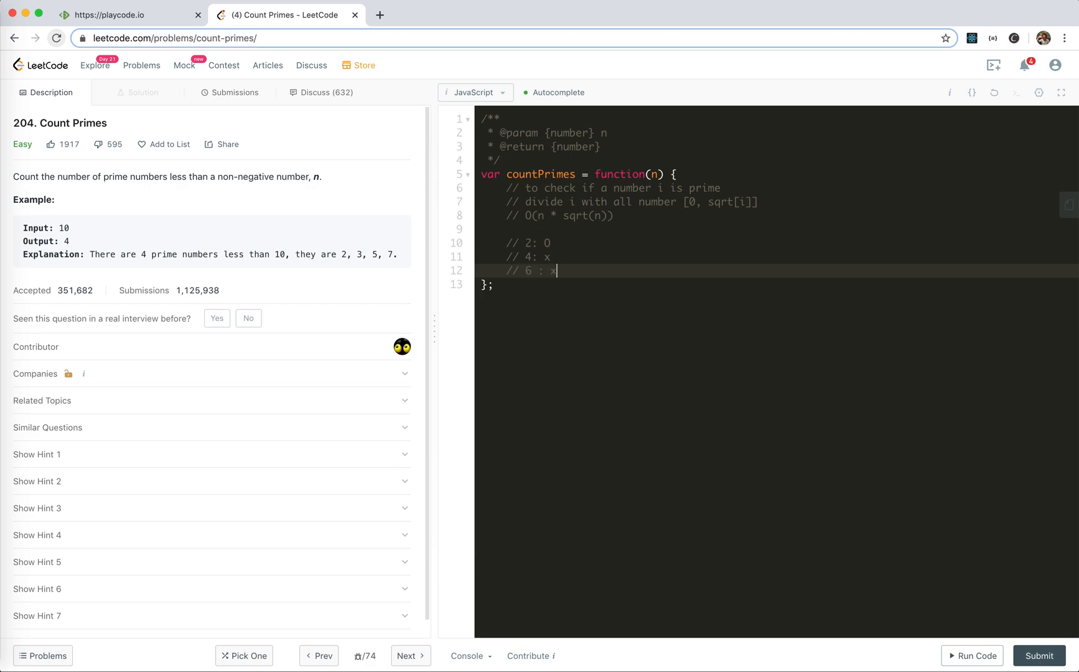
{"action": "type", "text": "x"}
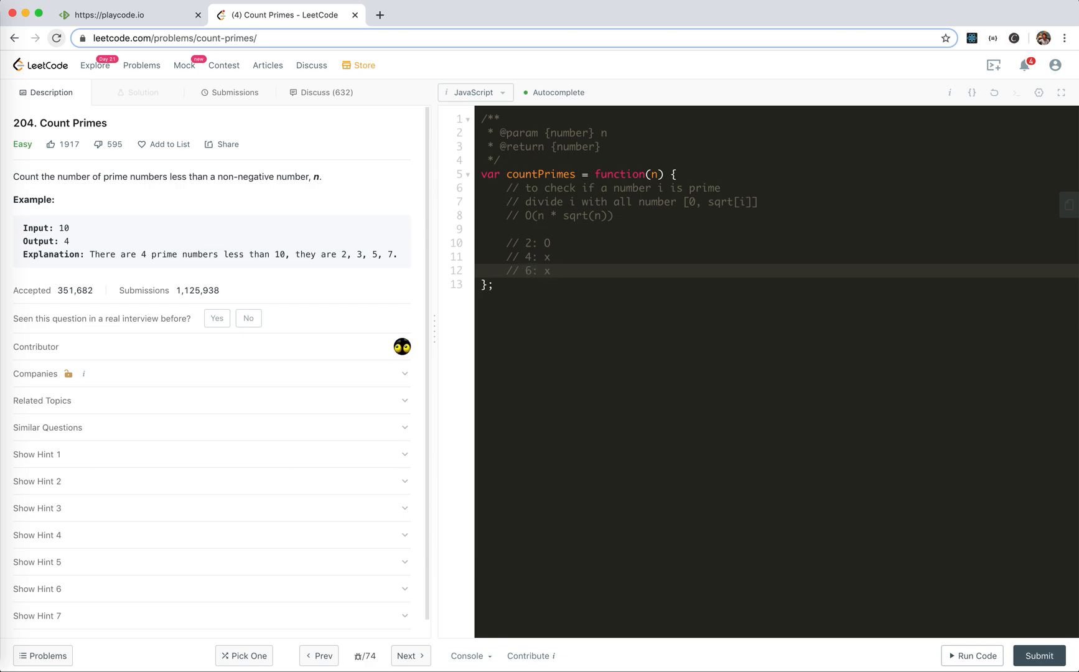
- Add a comment that each found prime filters out many non-prime numbers
{"action": "type", "text": "// get a prime, and we c"}
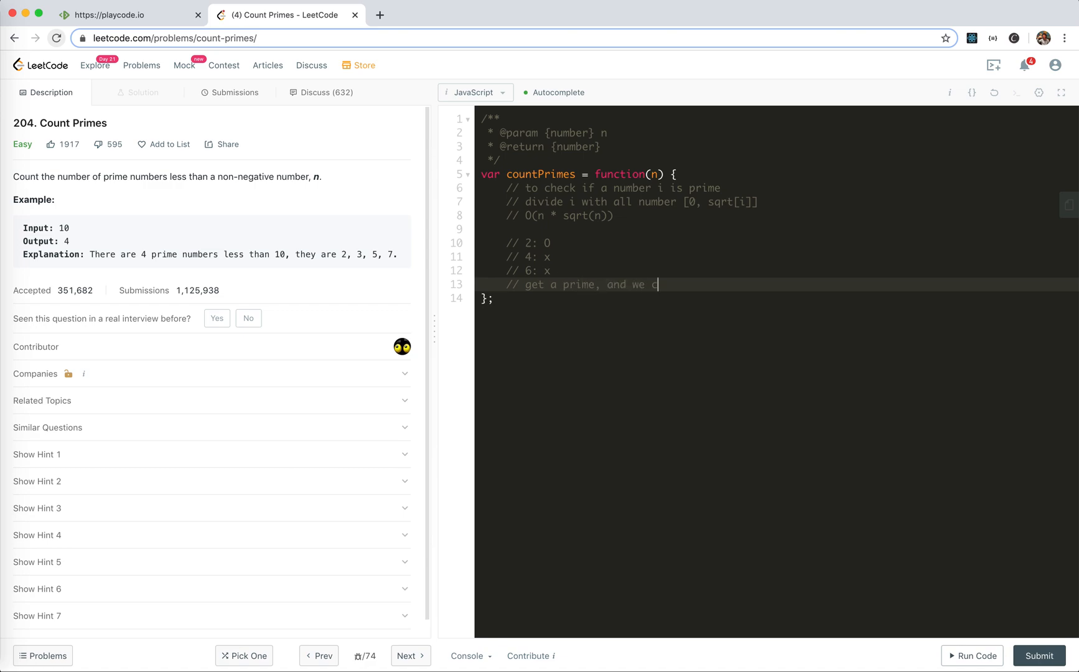
{"action": "type", "text": "oo"}
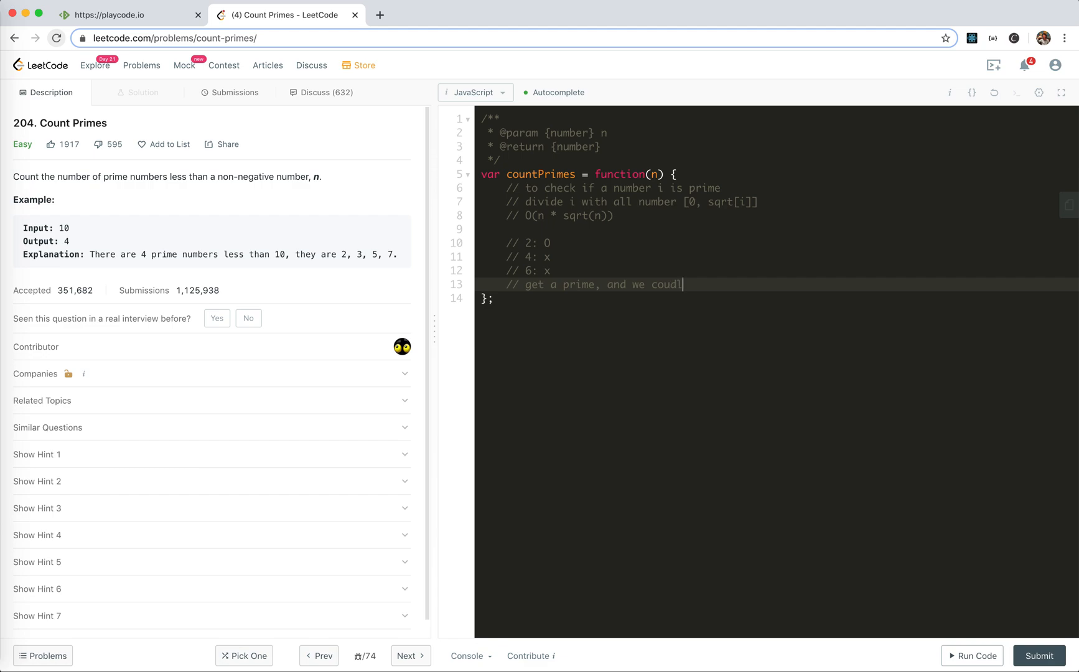
{"action": "type", "text": "filter out a lot of non-"}
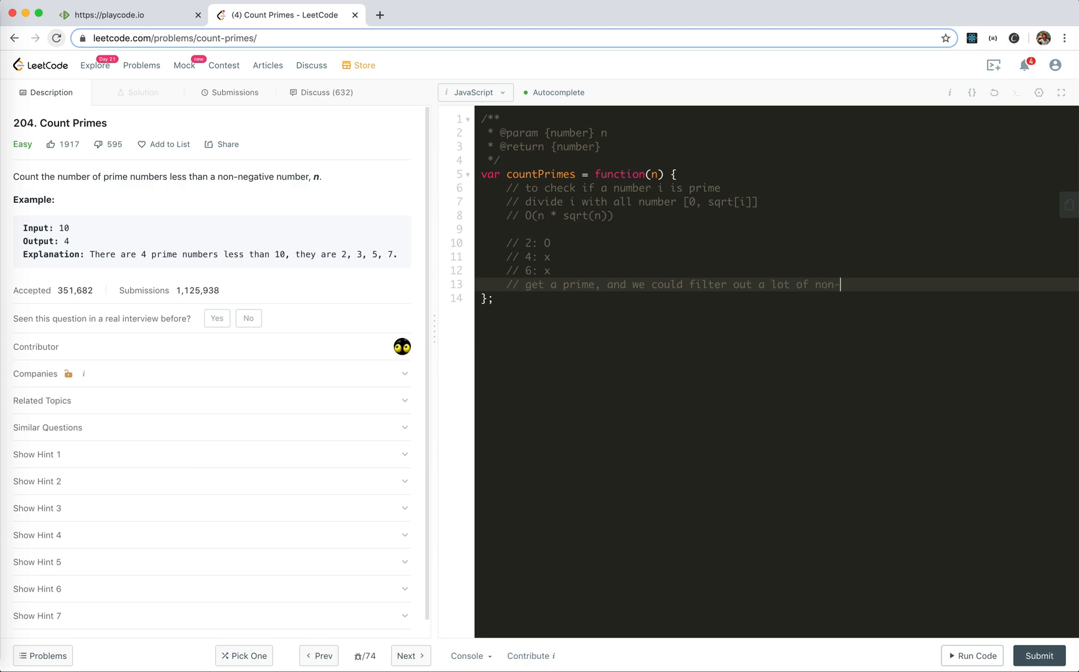
{"action": "type", "text": "prime numbers"}
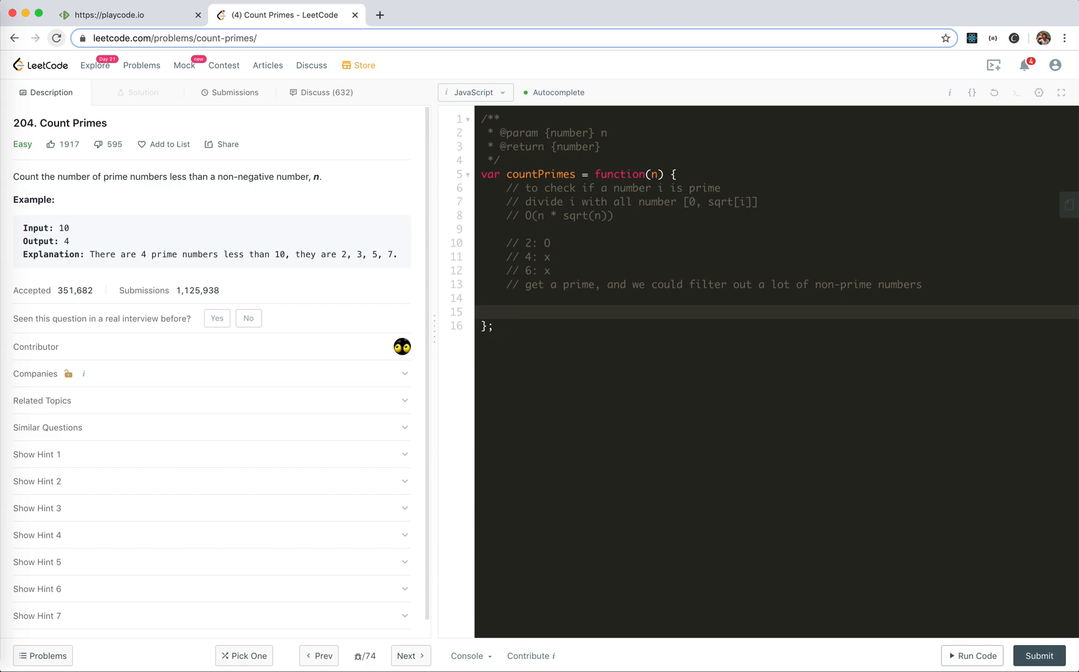
- Declare const isPrime = new Array(n).fill(true) below the comments
{"action": "left_click", "coordinate": [506, 312]}
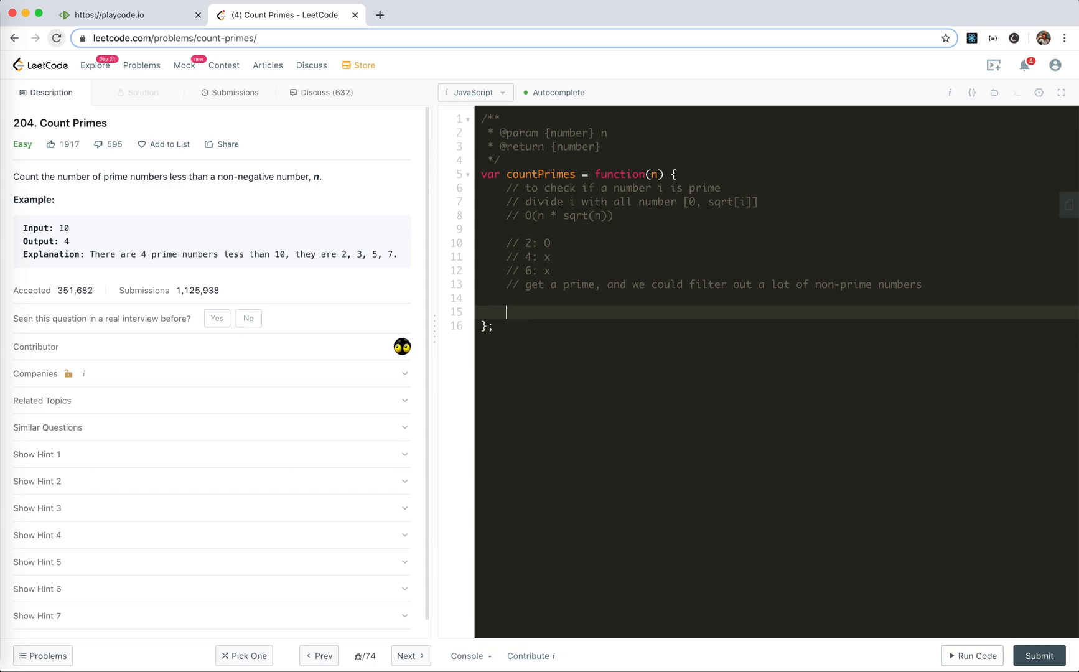
{"action": "type", "text": "const isPrimi"}
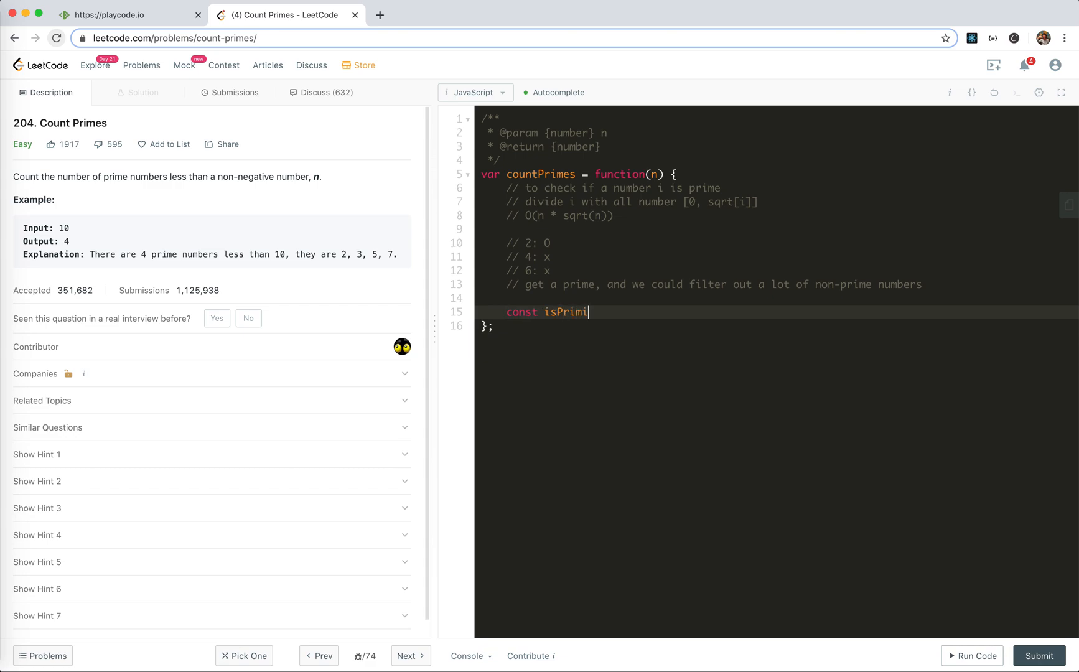
{"action": "type", "text": "e = new Array"}
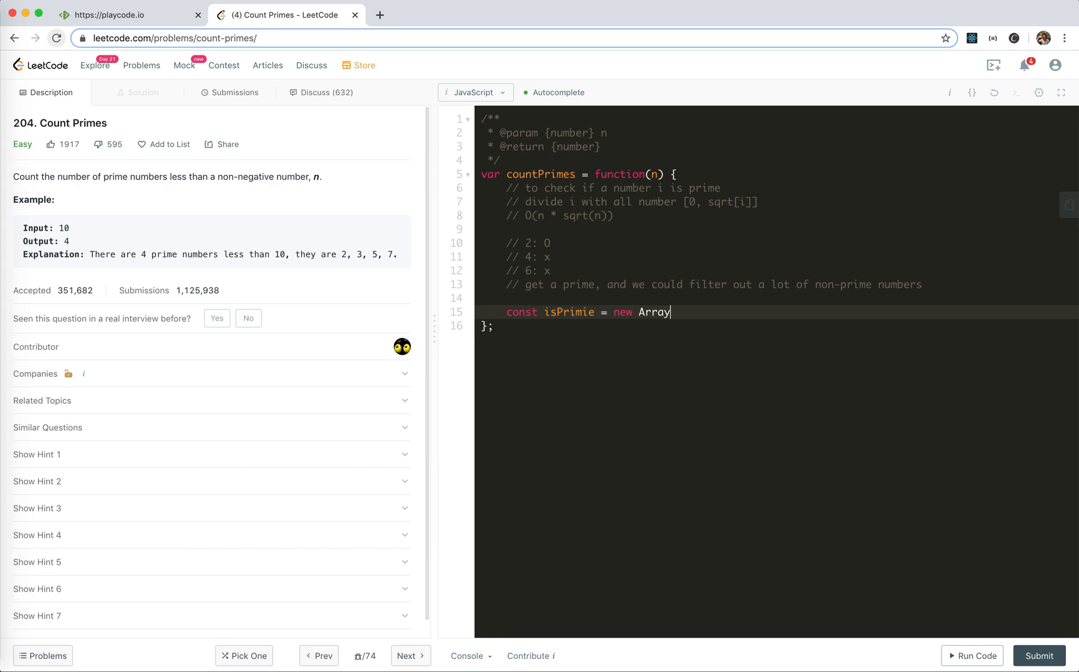
{"action": "type", "text": "(n)"}
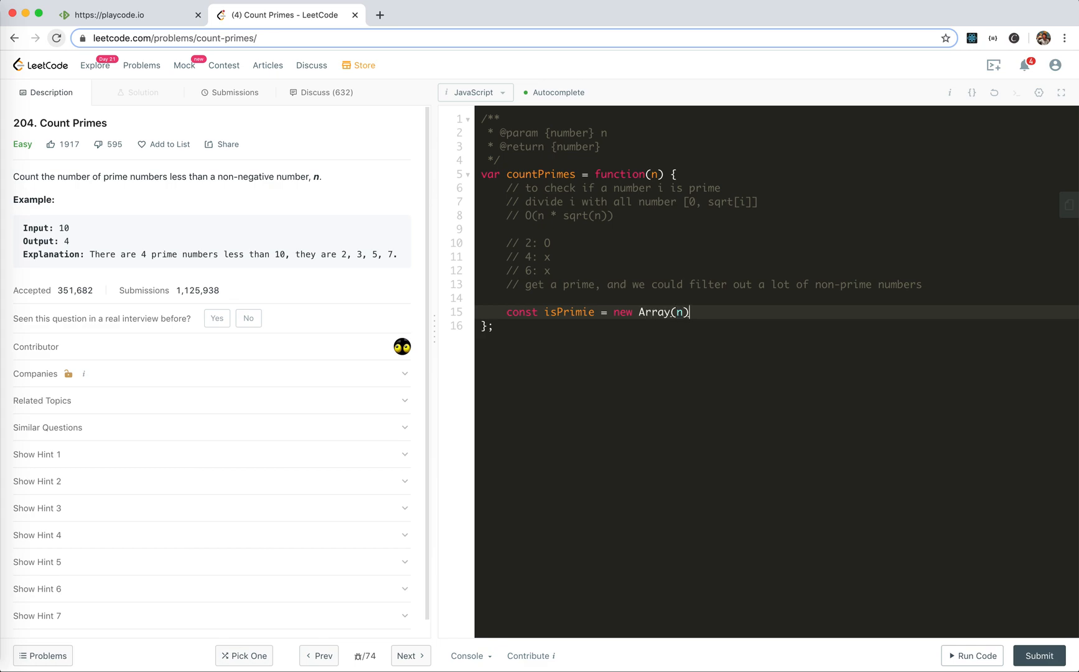
{"action": "type", "text": ".fill()"}
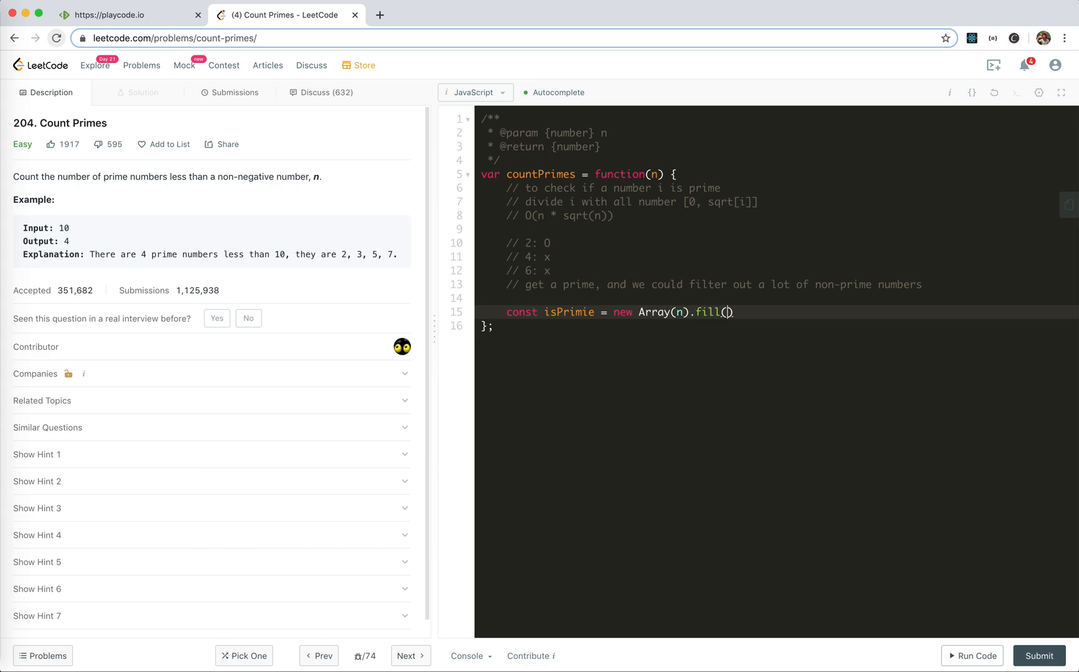
{"action": "type", "text": "true"}
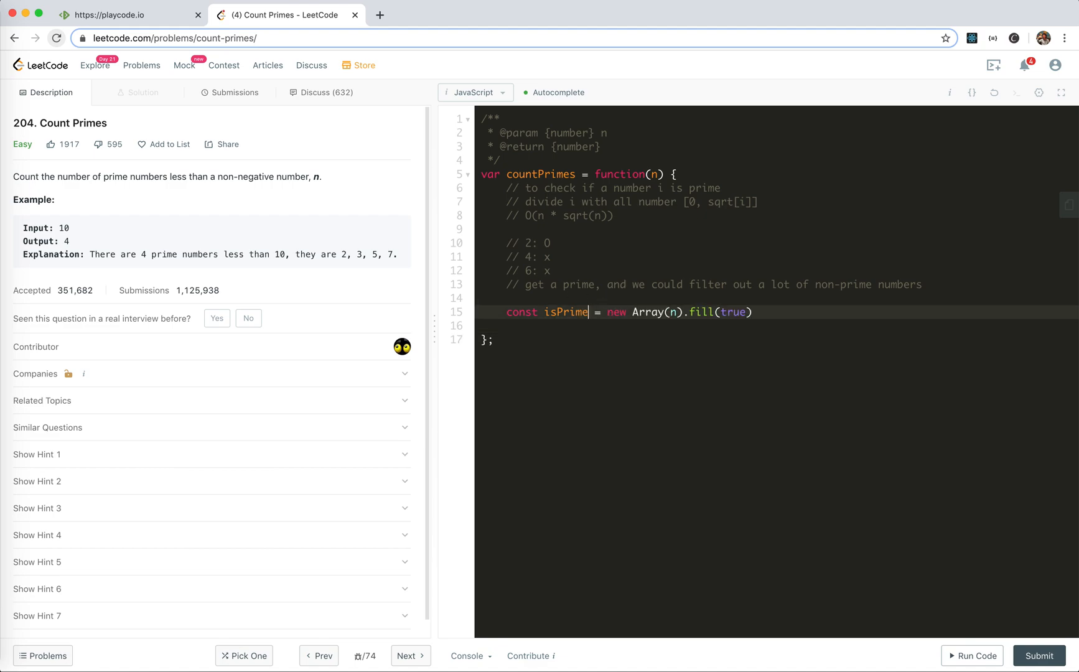
- Set isPrime[0] and isPrime[1] to false and start a for loop
{"action": "type", "text": "isP"}
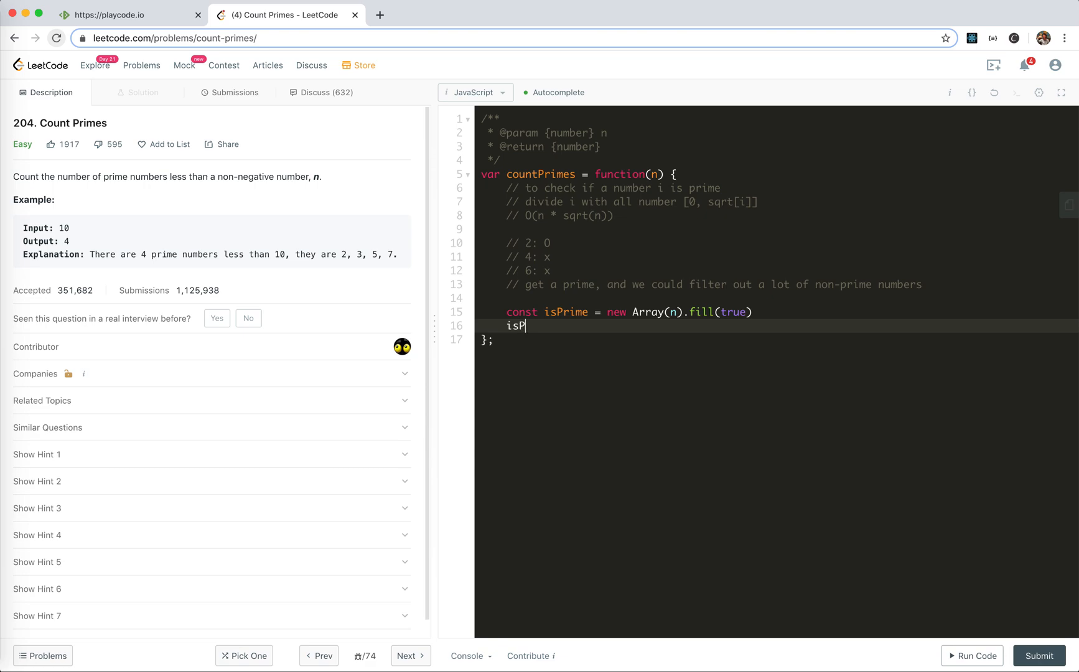
{"action": "type", "text": "rime[0] = false"}
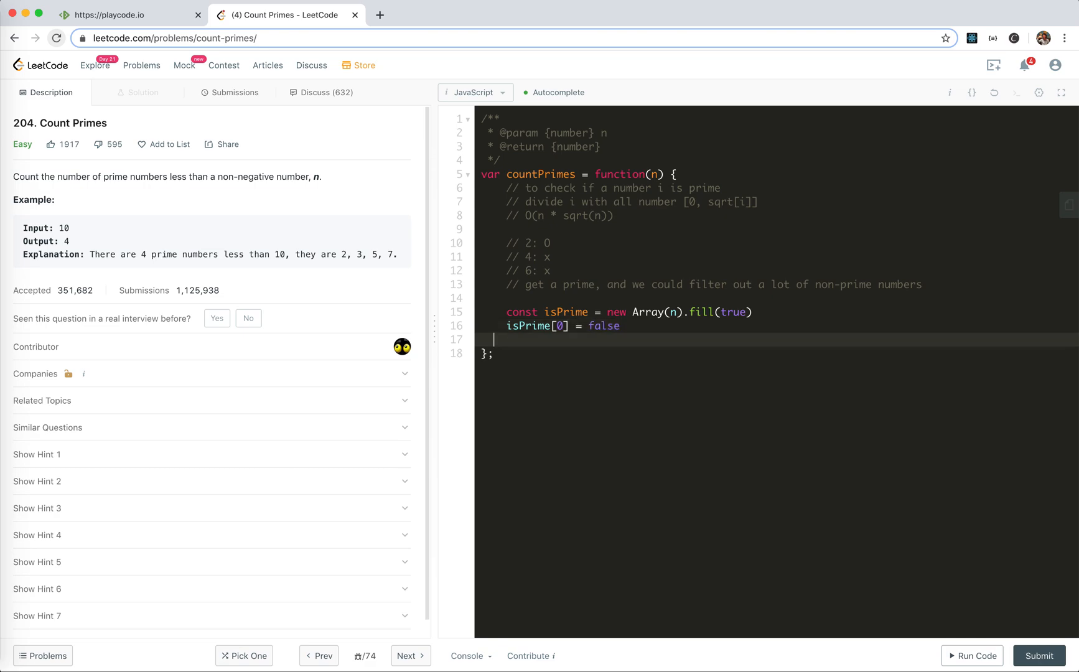
{"action": "type", "text": "isPrimie"}
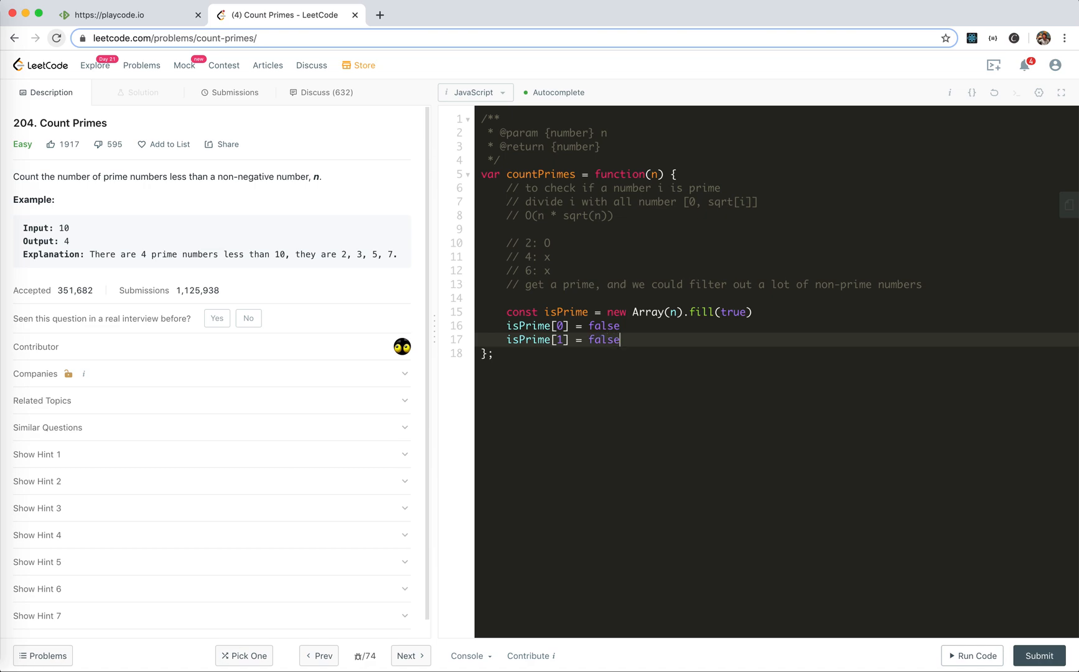
{"action": "type", "text": "for (let i = 2; i"}
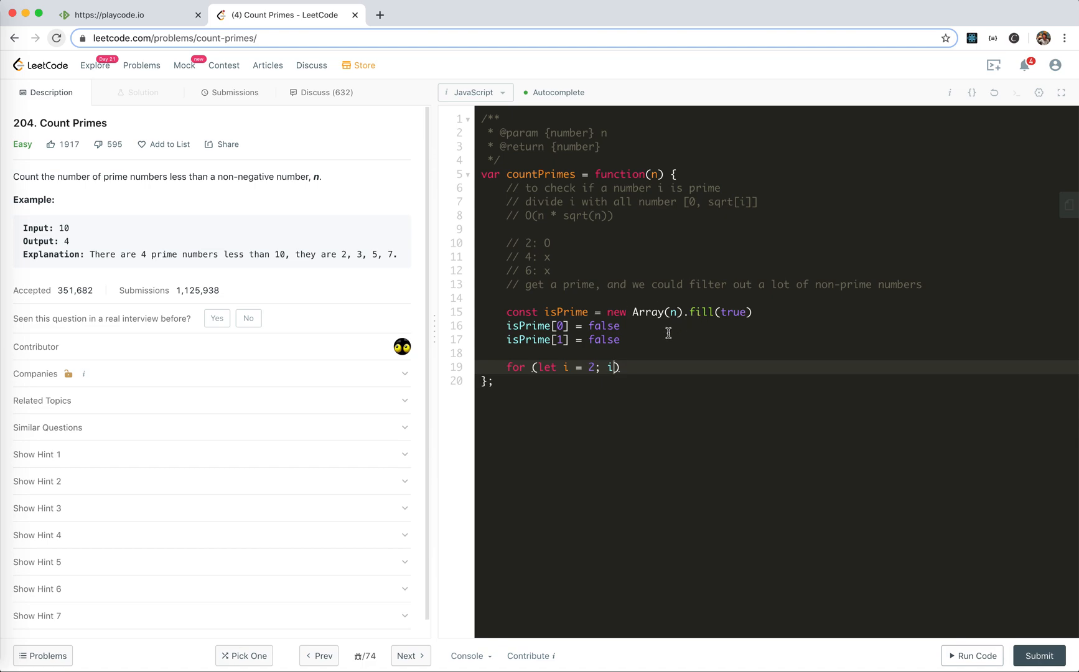
- Loop i while i * i < n, skipping non-prime i with if (!isPrime[i]) continue
{"action": "type", "text": "*"}
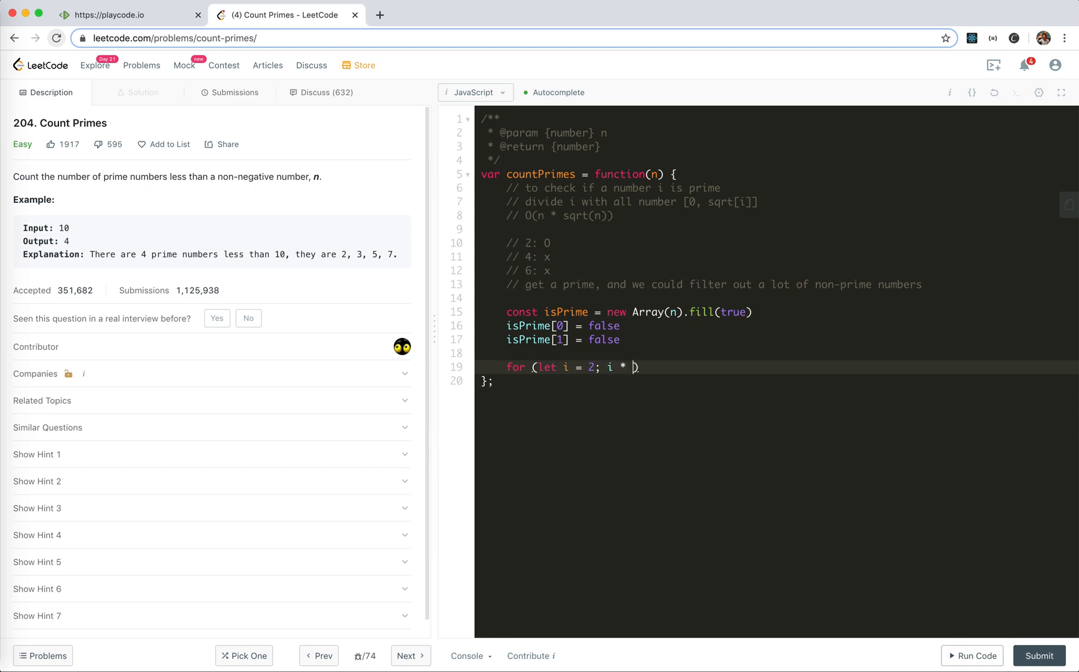
{"action": "type", "text": "2"}
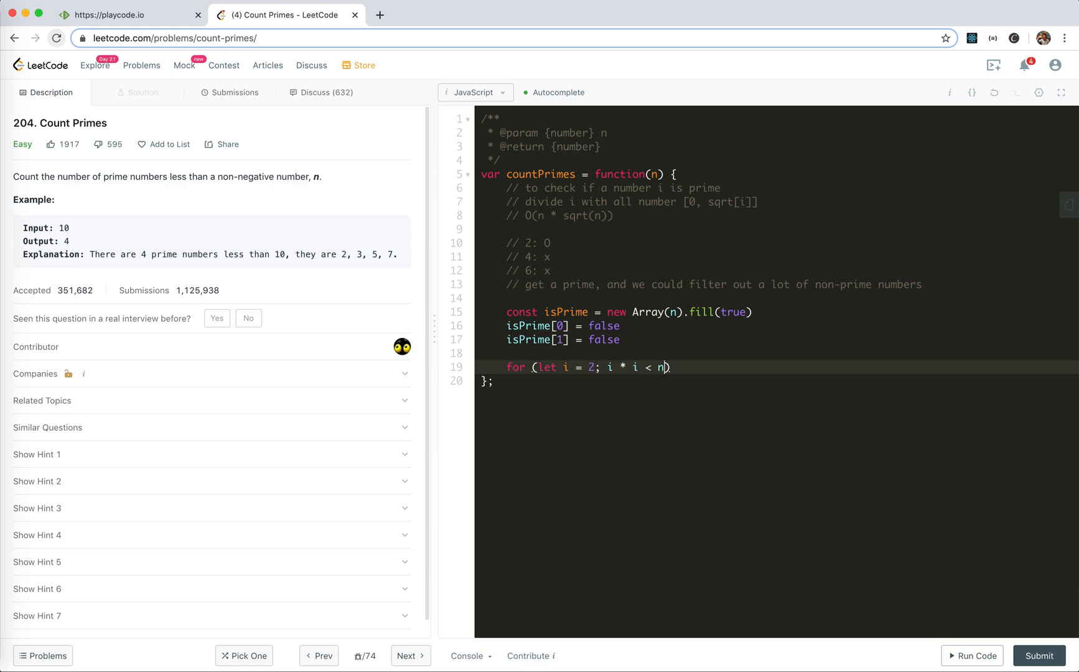
{"action": "type", "text": "; i+"}
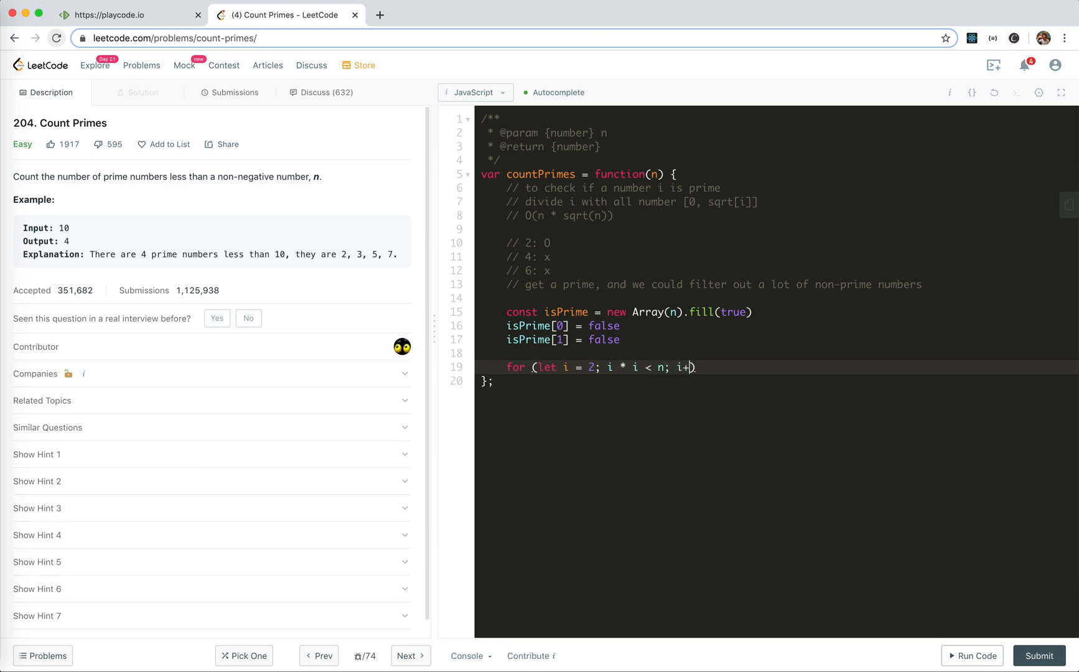
{"action": "type", "text": "+) {"}
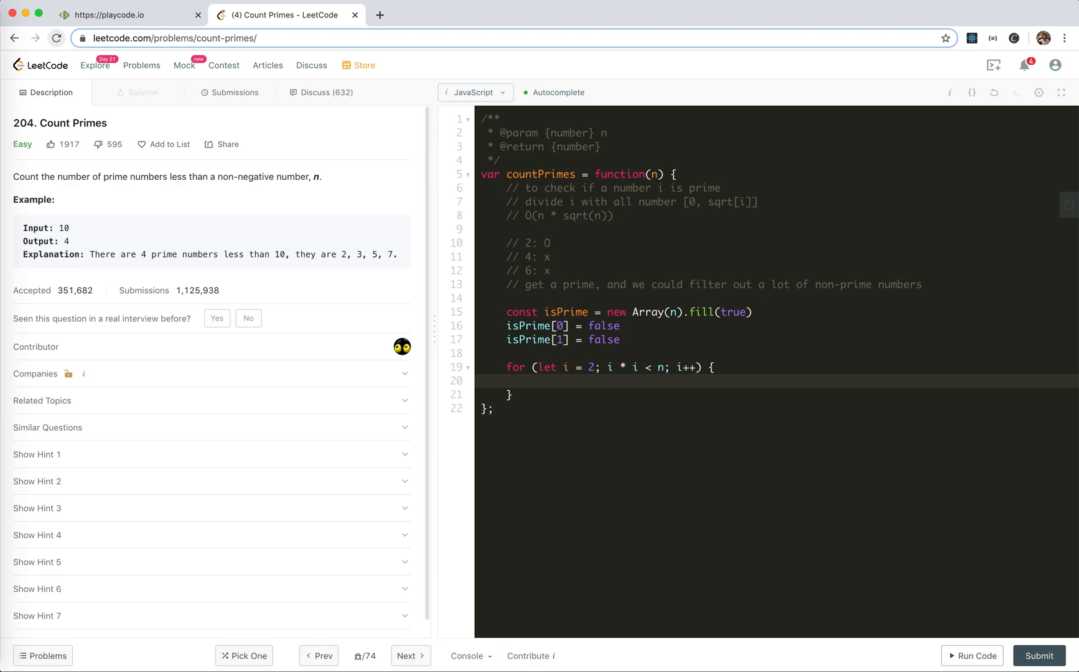
{"action": "type", "text": "if (isPrimi"}
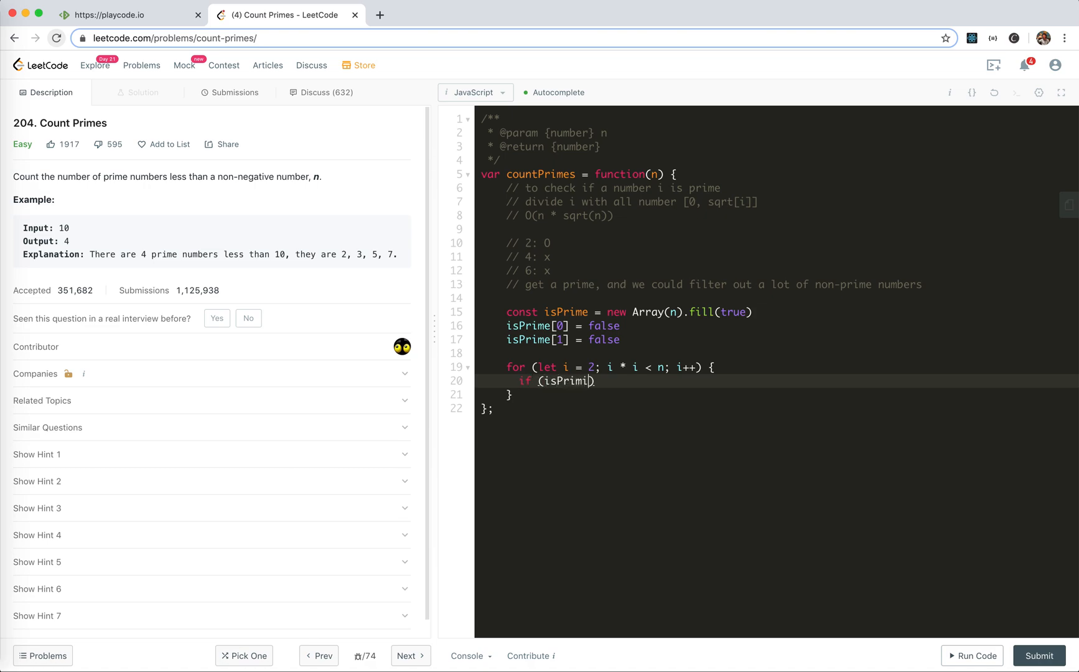
{"action": "type", "text": "e[]"}
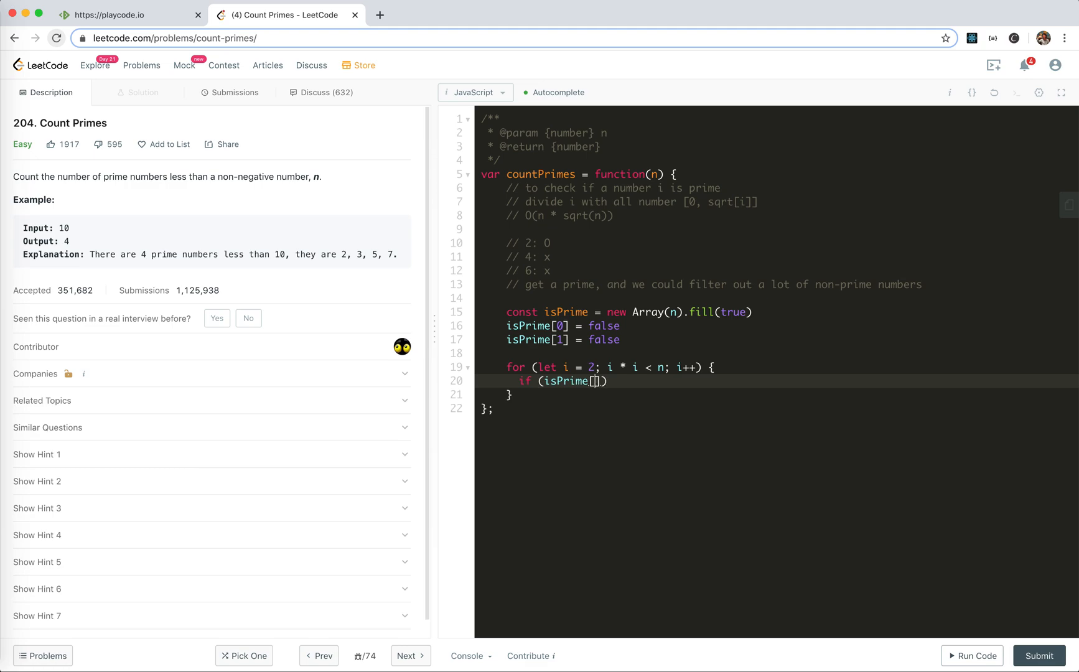
{"action": "type", "text": "i"}
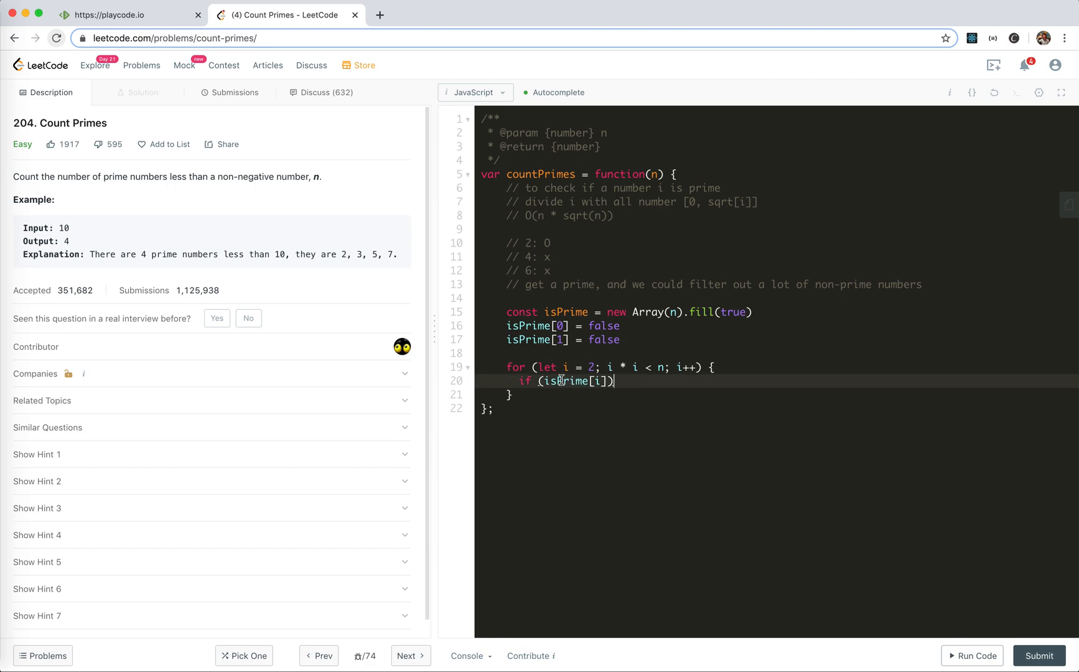
{"action": "type", "text": "!"}
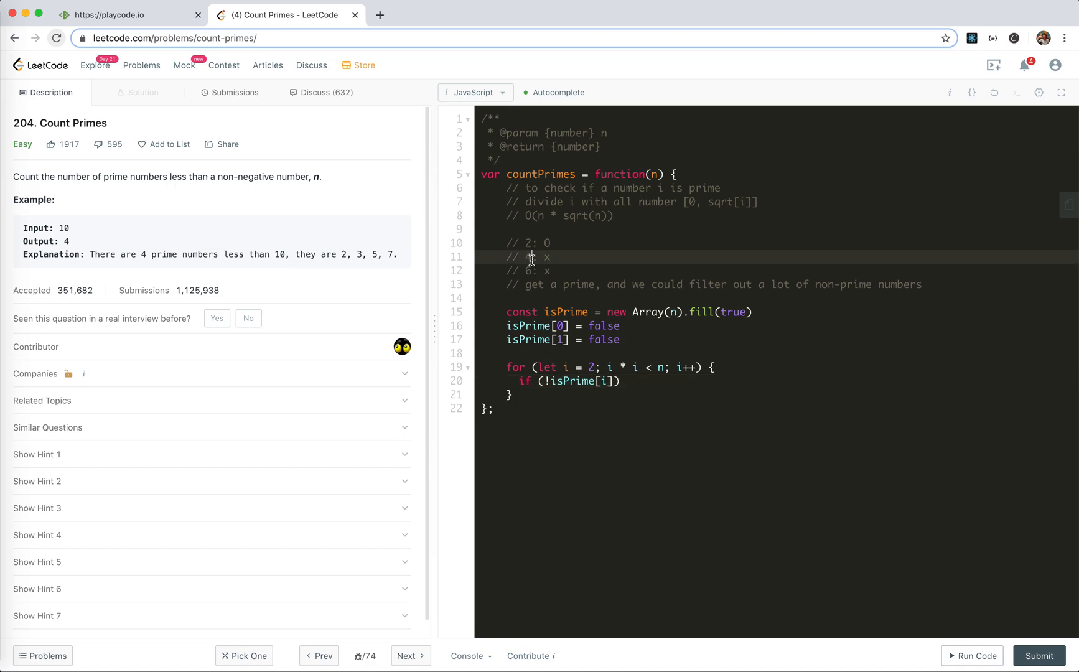
{"action": "type", "text": "c"}
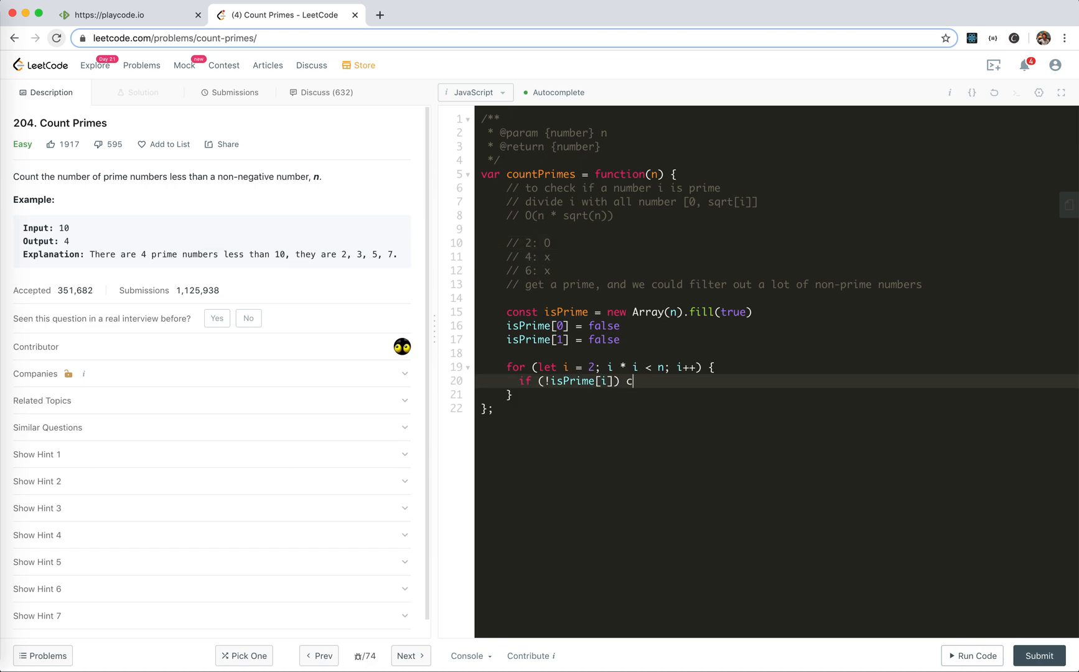
{"action": "type", "text": "ontinue"}
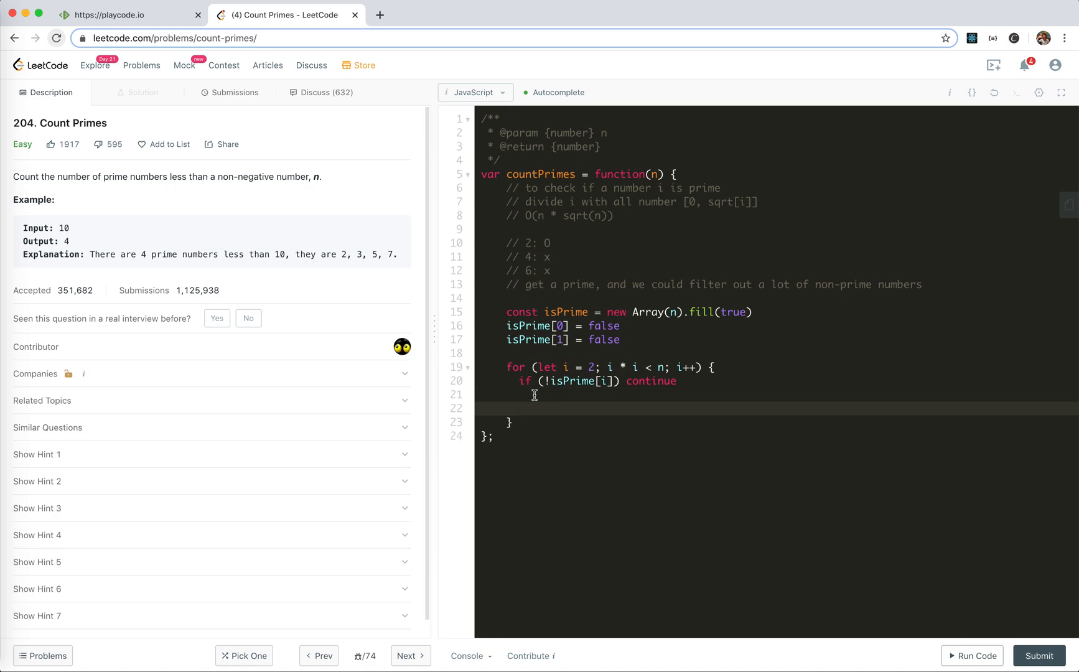
- Add an inner j loop from i setting isPrime[i * j] = false
{"action": "type", "text": "for (let j)"}
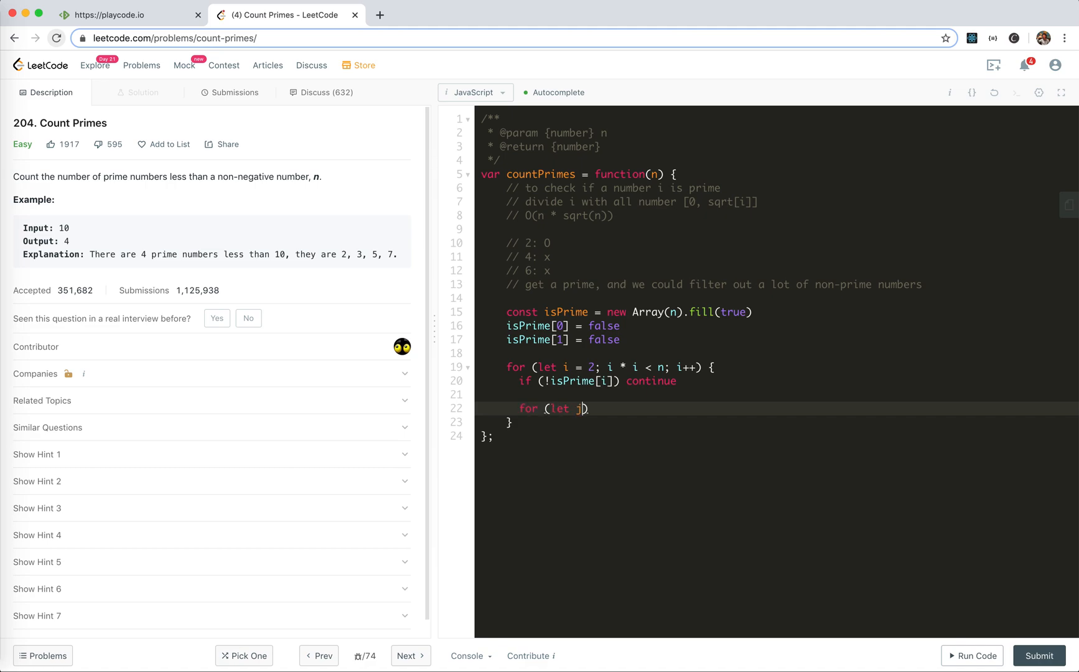
{"action": "type", "text": "= i; j"}
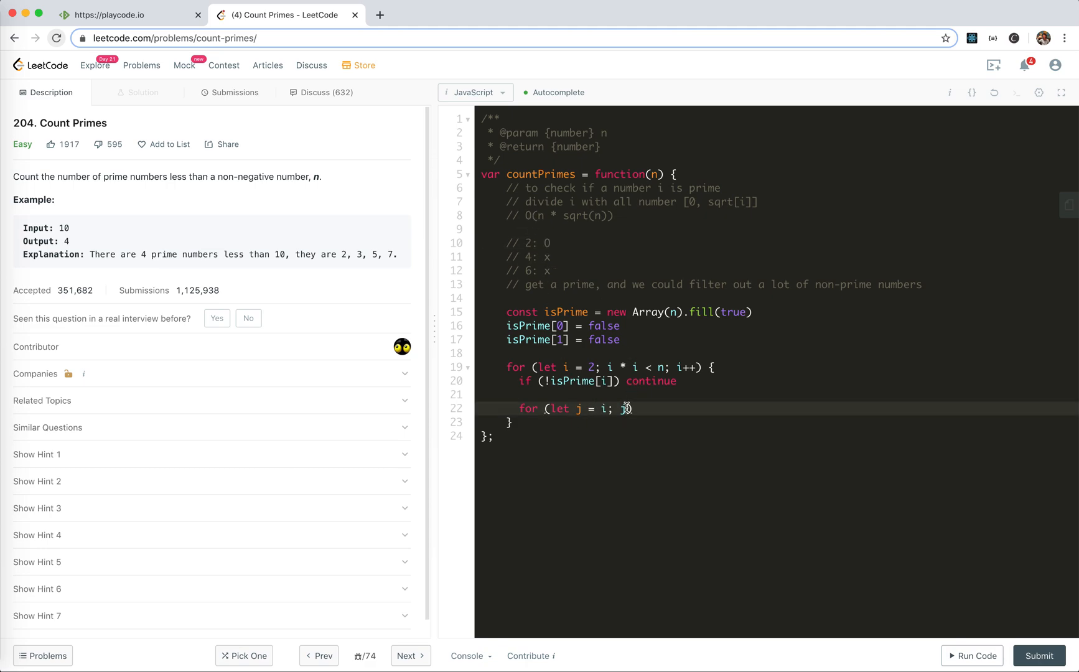
{"action": "type", "text": "i * j < n;"}
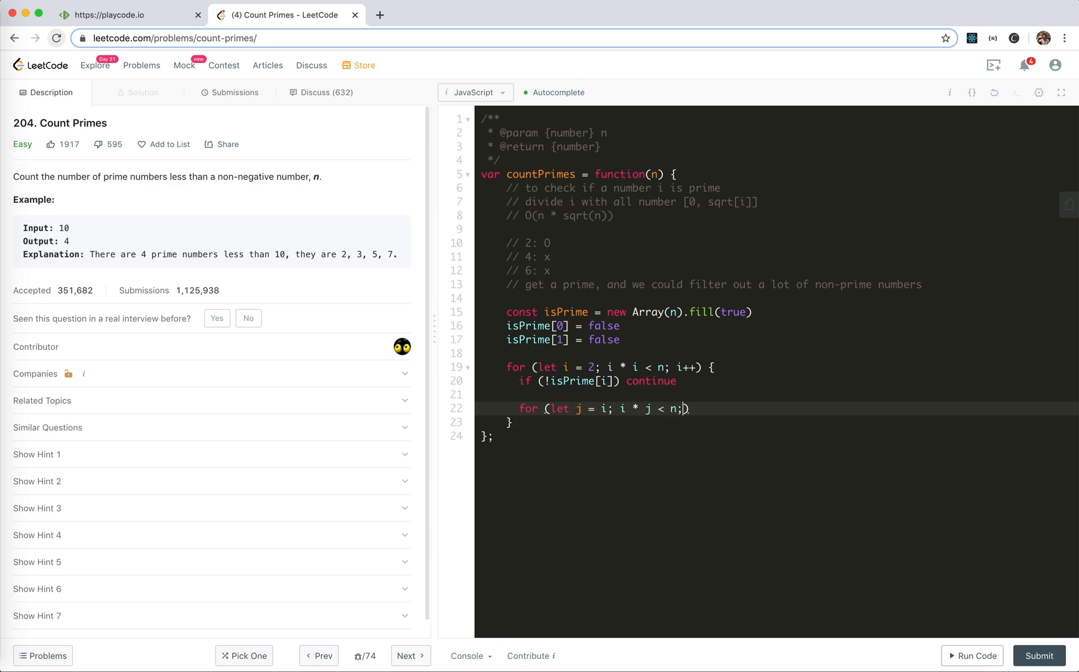
{"action": "type", "text": "j++) {"}
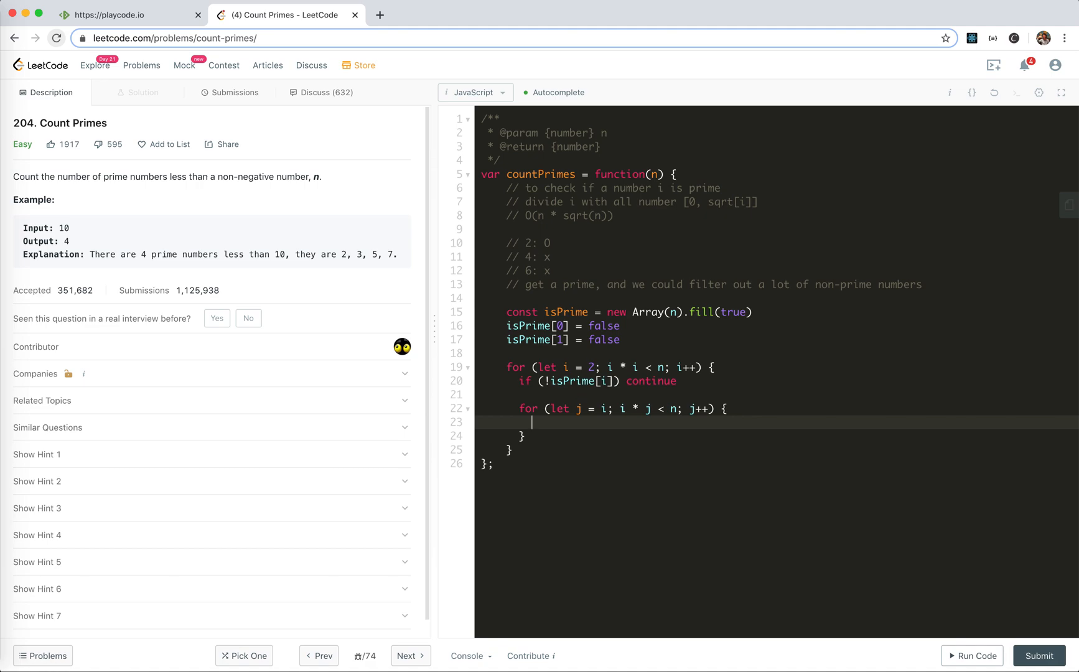
{"action": "type", "text": "isP"}
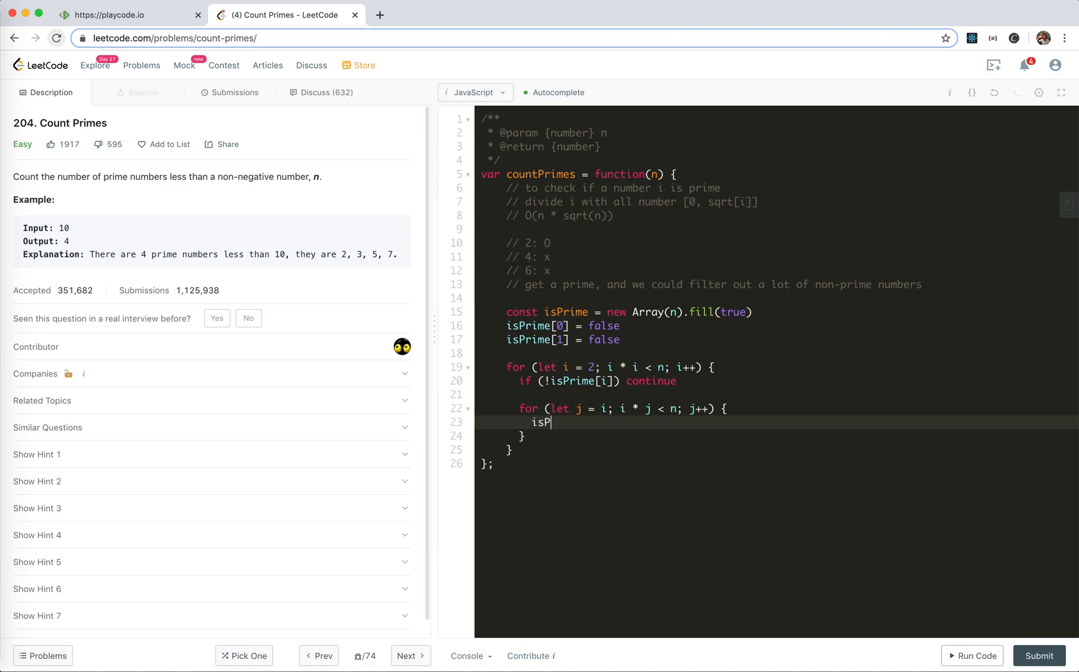
{"action": "type", "text": "rime[i]"}
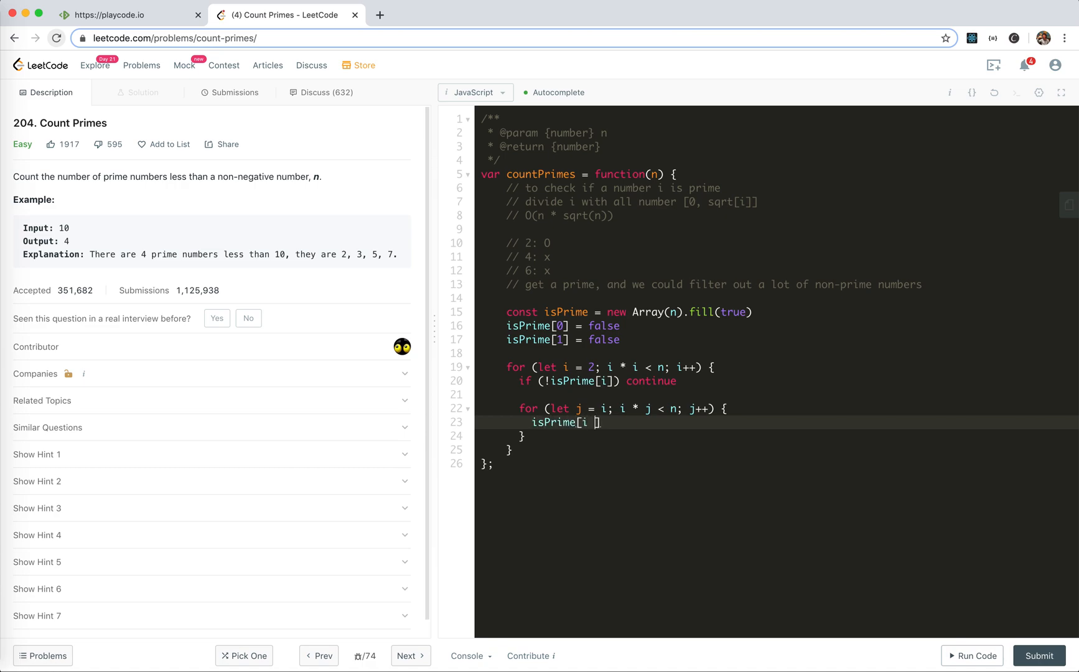
{"action": "type", "text": "* j"}
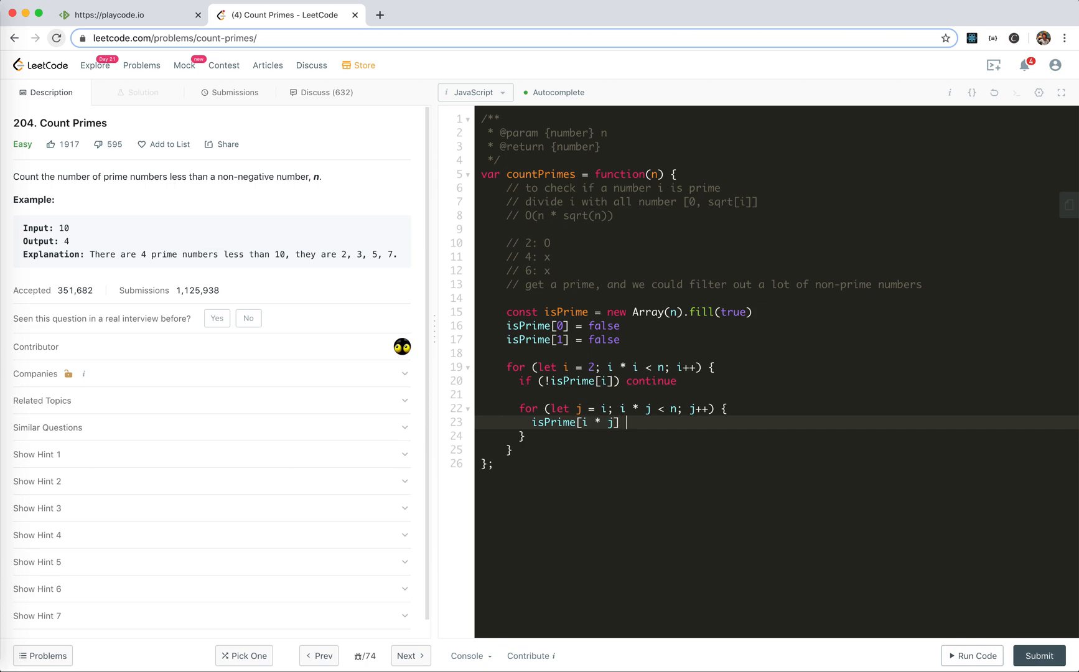
{"action": "type", "text": "= false"}
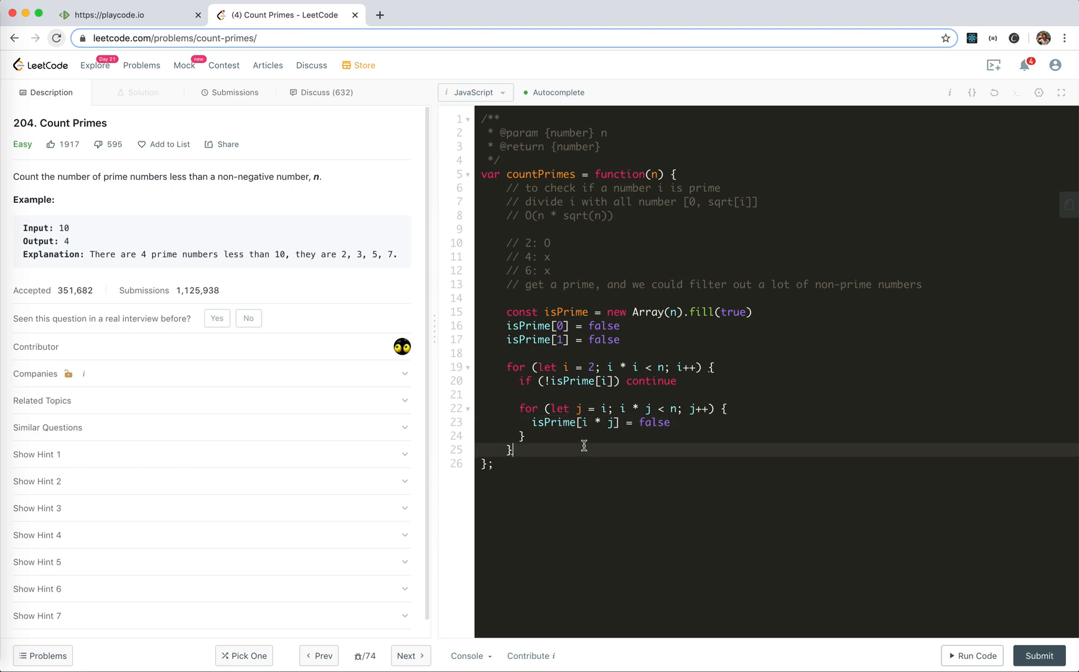
{"action": "mouse_move", "coordinate": [558, 451]}
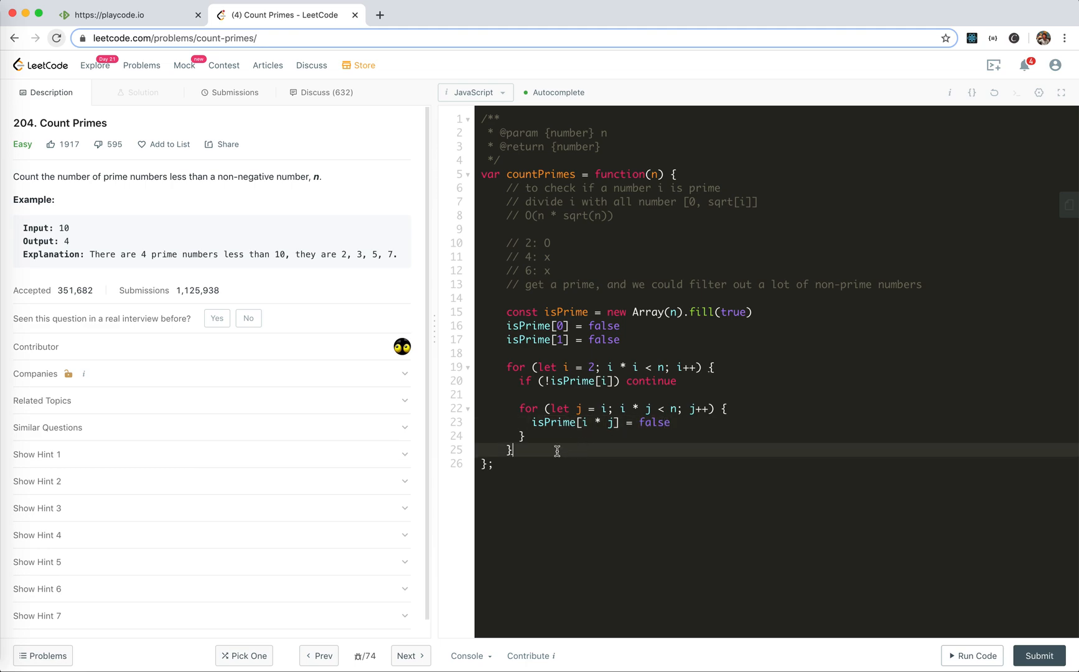
- Start a new line after the sieve loops beginning with 'for'
{"action": "key", "text": "Enter"}
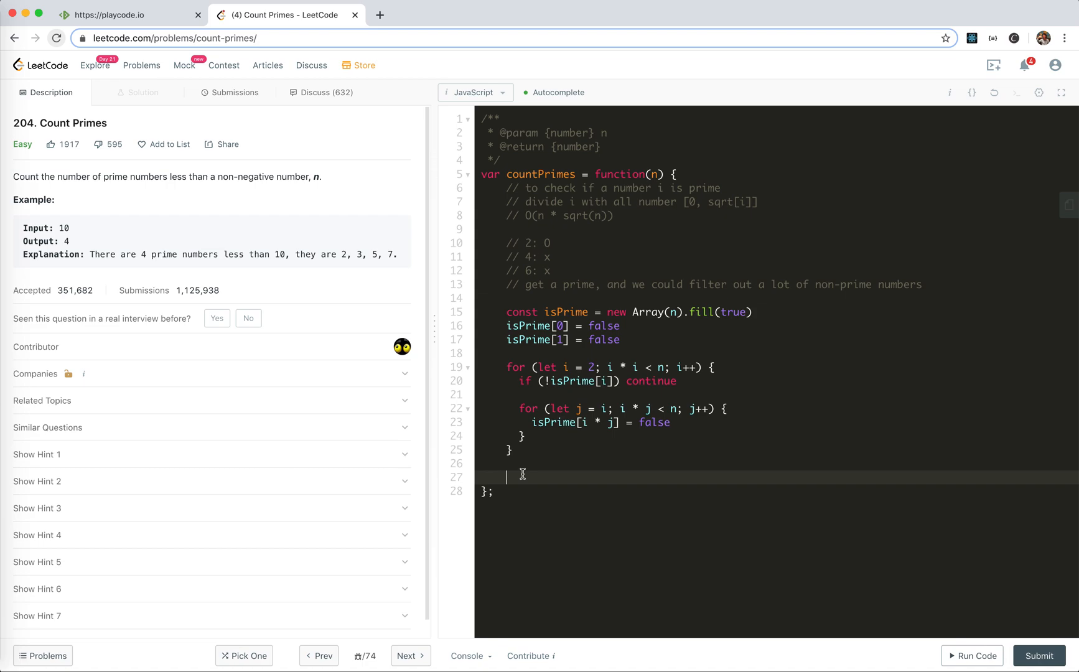
{"action": "type", "text": "fo"}
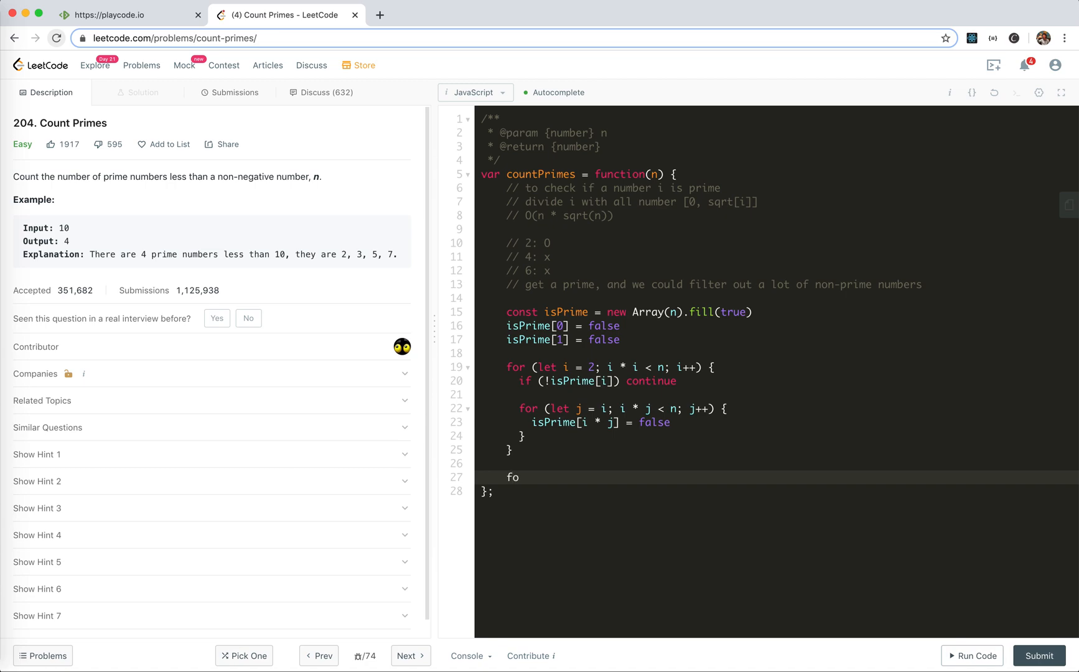
{"action": "type", "text": "r"}
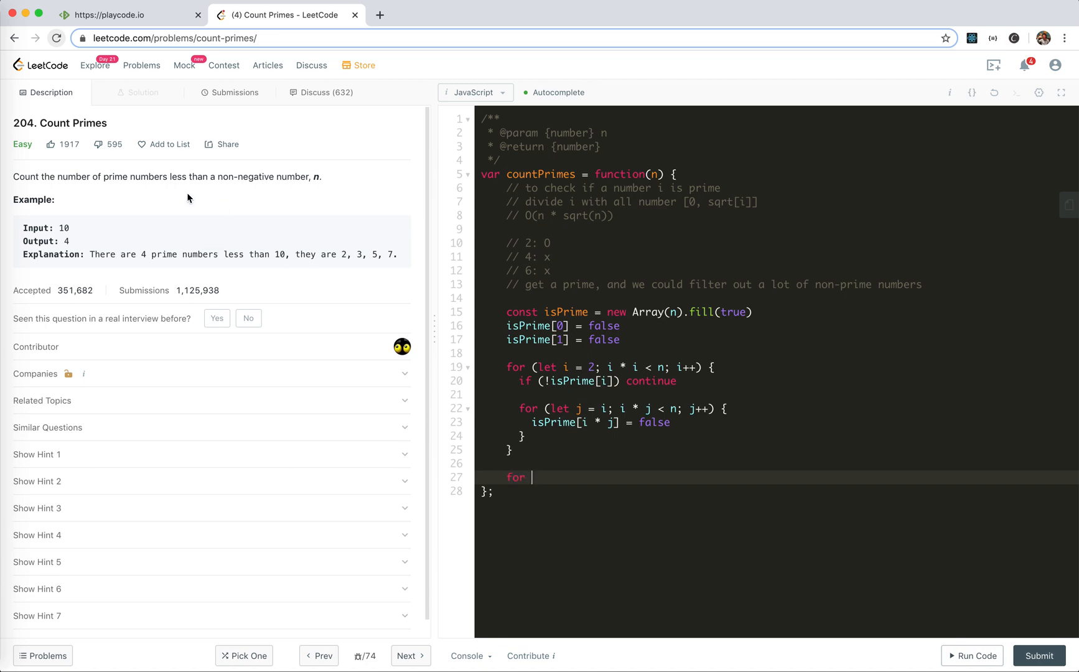
{"action": "left_click_drag", "start_coordinate": [187, 176], "coordinate": [258, 176]}
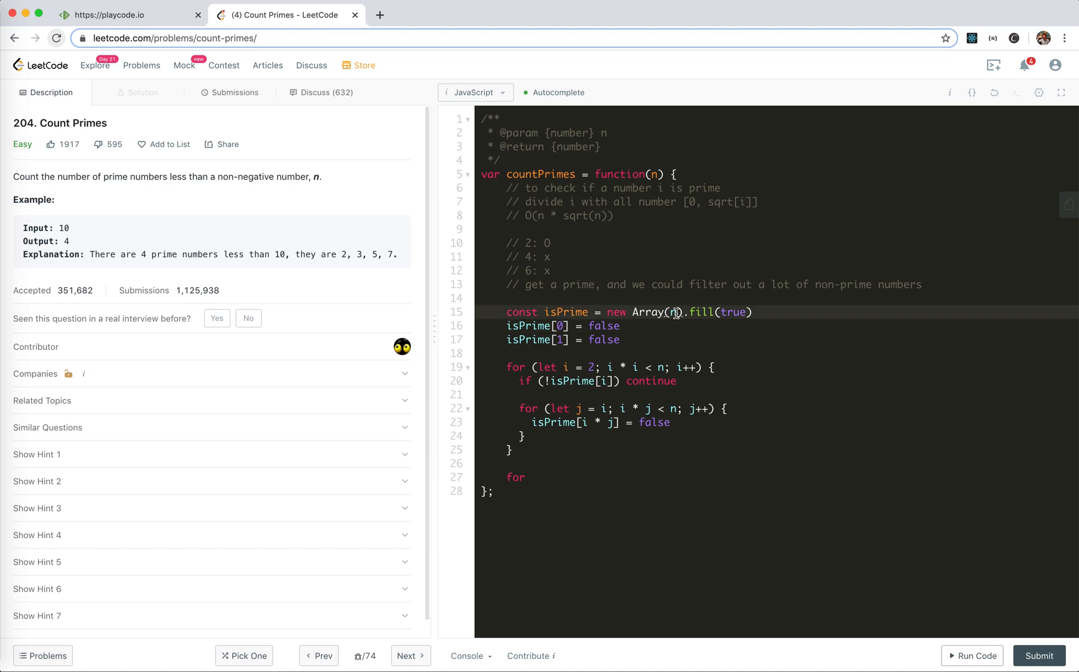
{"action": "mouse_move", "coordinate": [607, 353]}
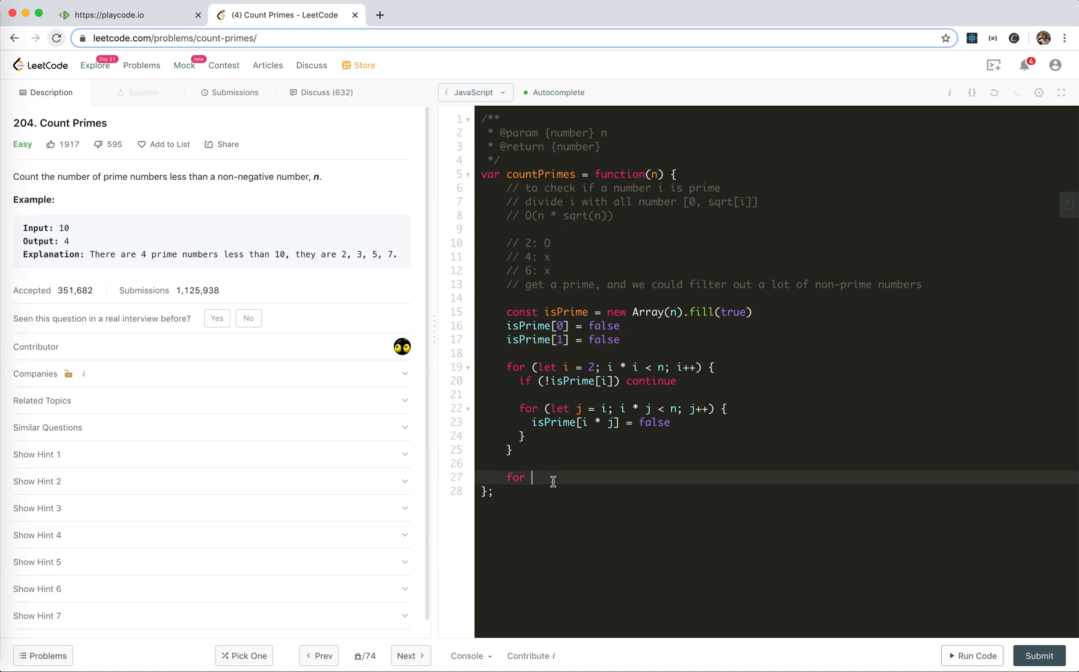
- Return isPrime.reduce, incrementing count for each true entry, starting from 0
{"action": "type", "text": "return"}
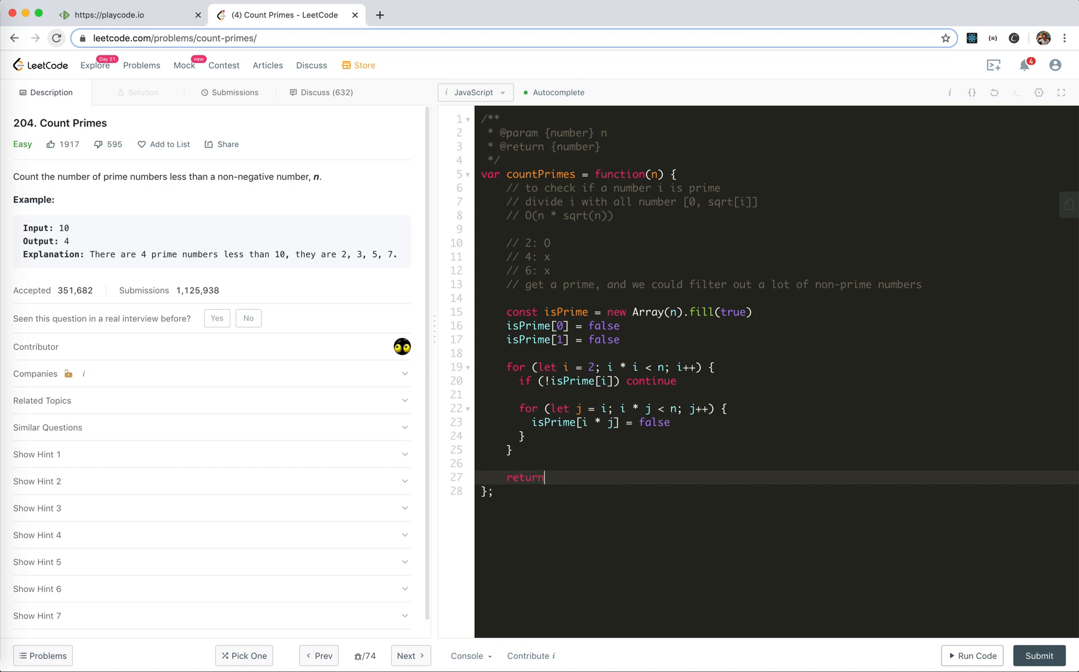
{"action": "type", "text": "isPrimise"}
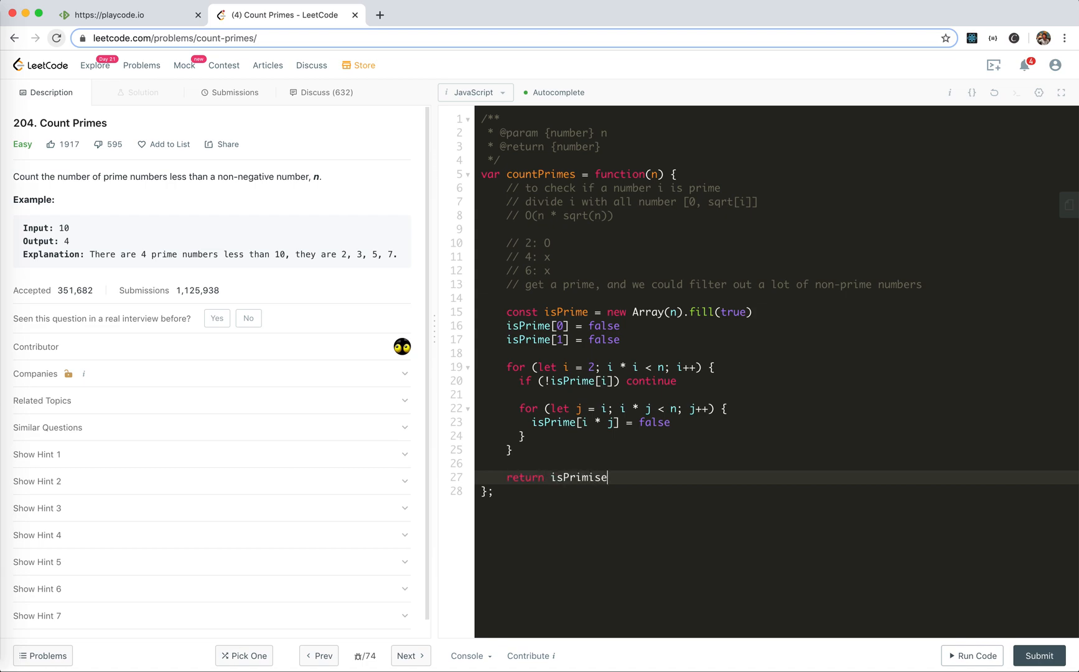
{"action": "type", "text": ".redue"}
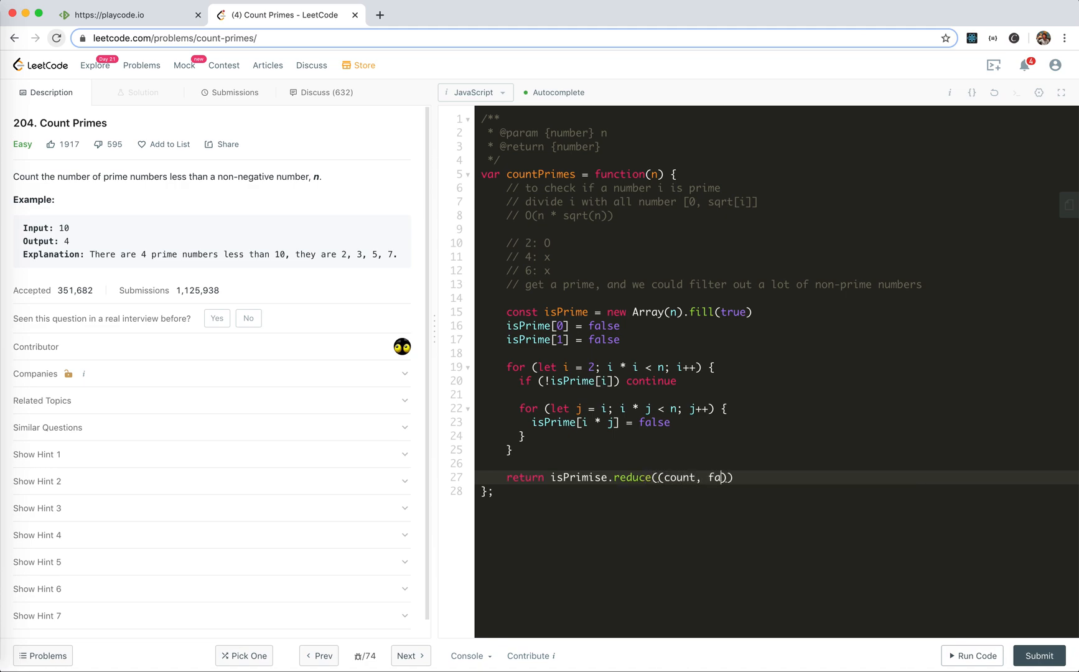
{"action": "key", "text": "Backspace"}
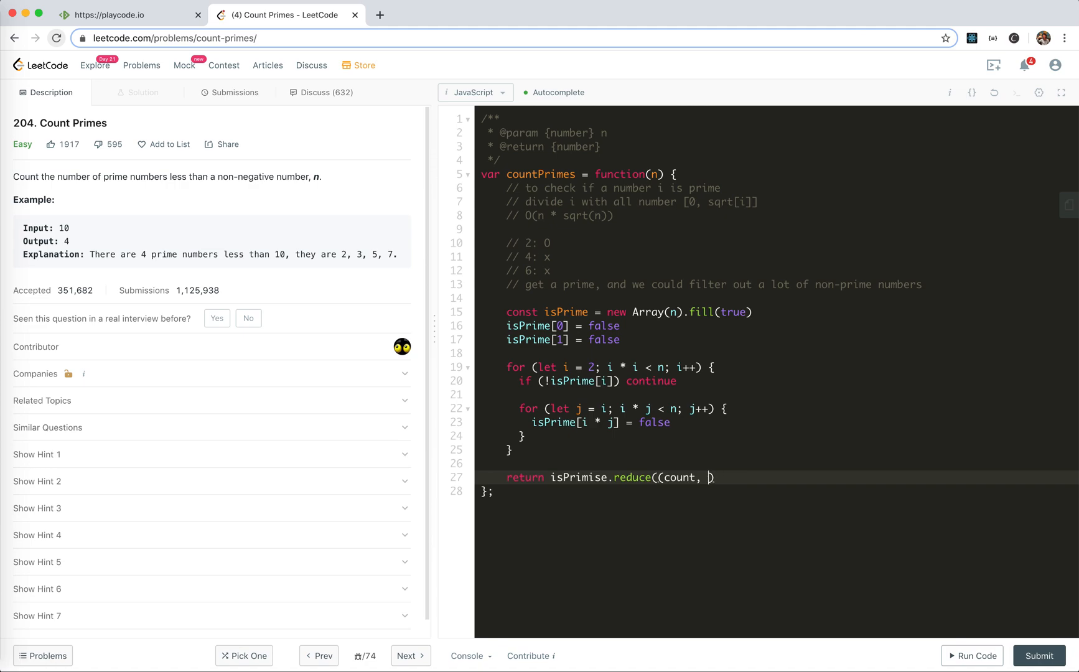
{"action": "type", "text": "isPrimie"}
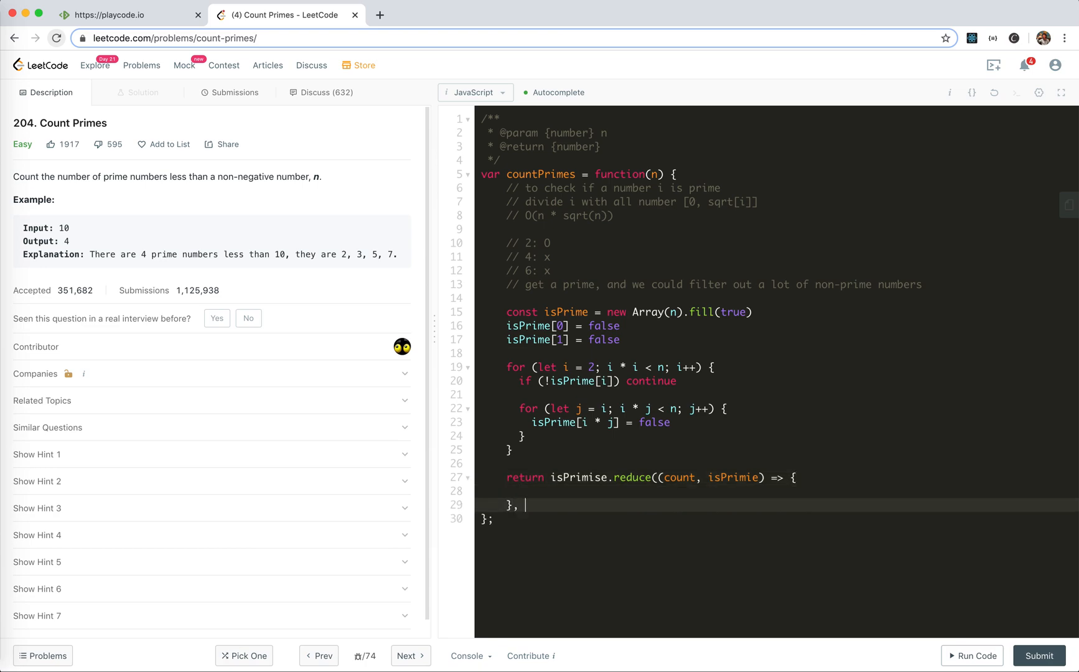
{"action": "type", "text": "if"}
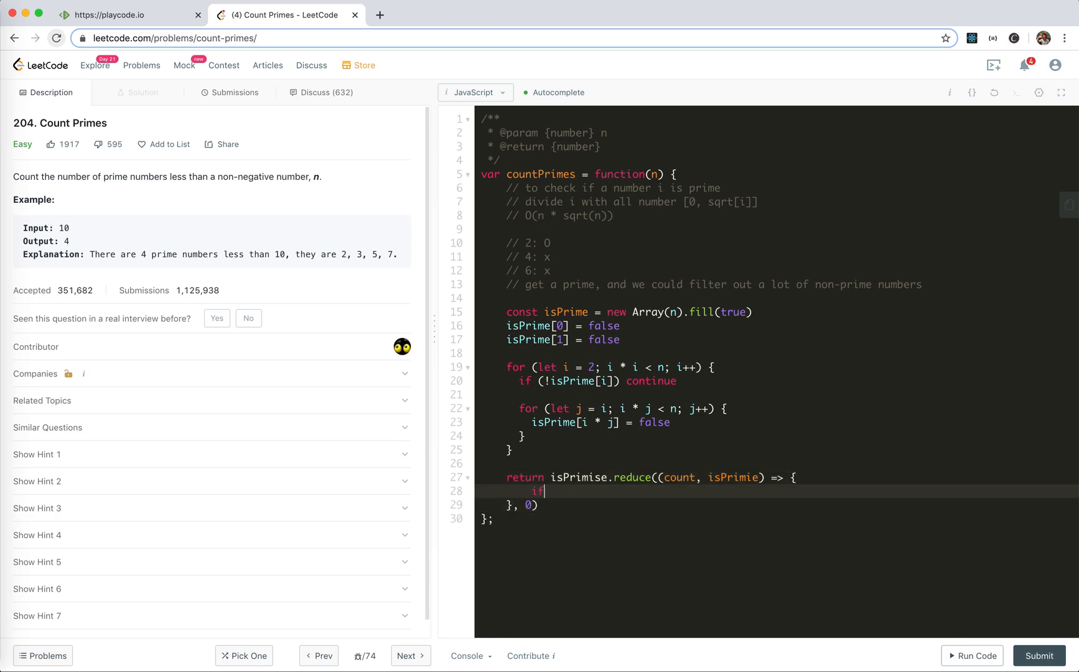
{"action": "type", "text": "(isPrimie"}
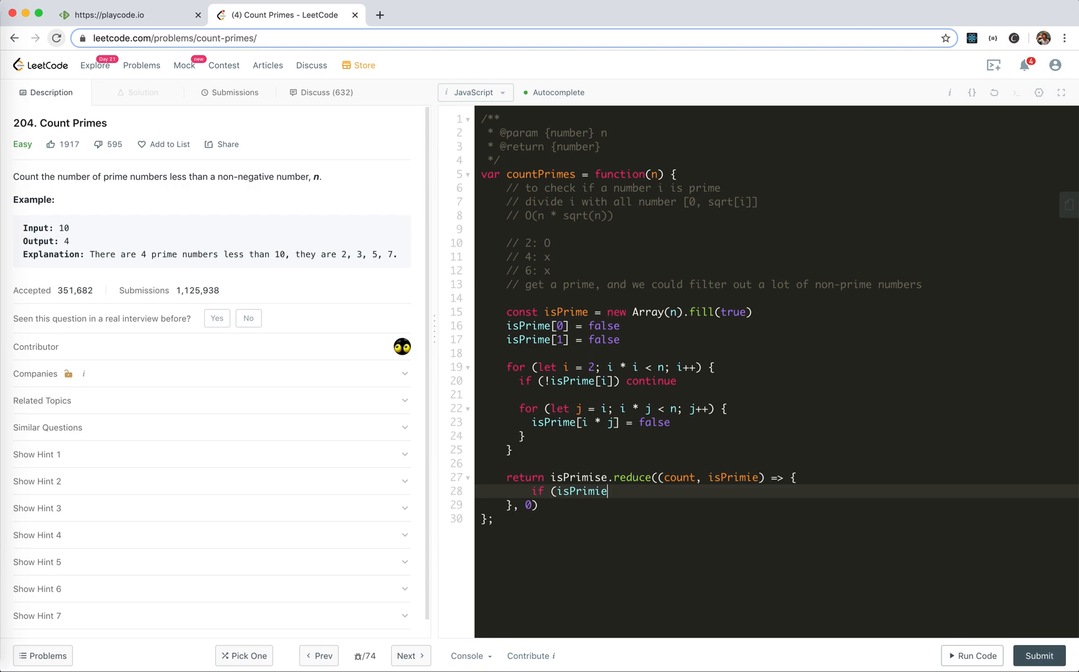
{"action": "type", "text": ") count += 1"}
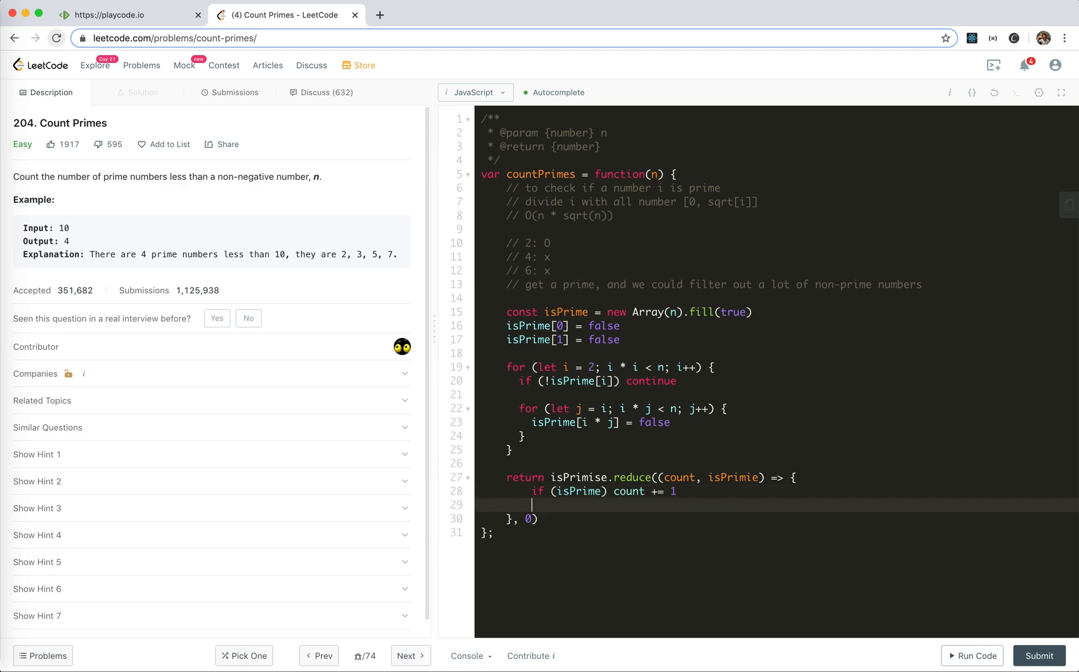
{"action": "type", "text": "return"}
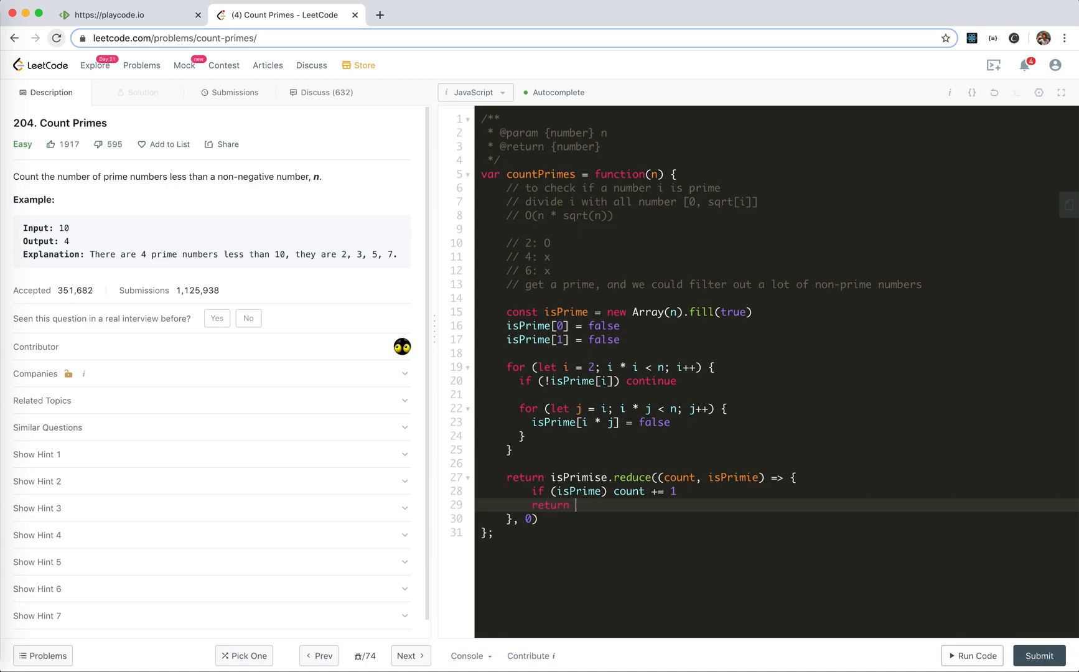
{"action": "type", "text": "count"}
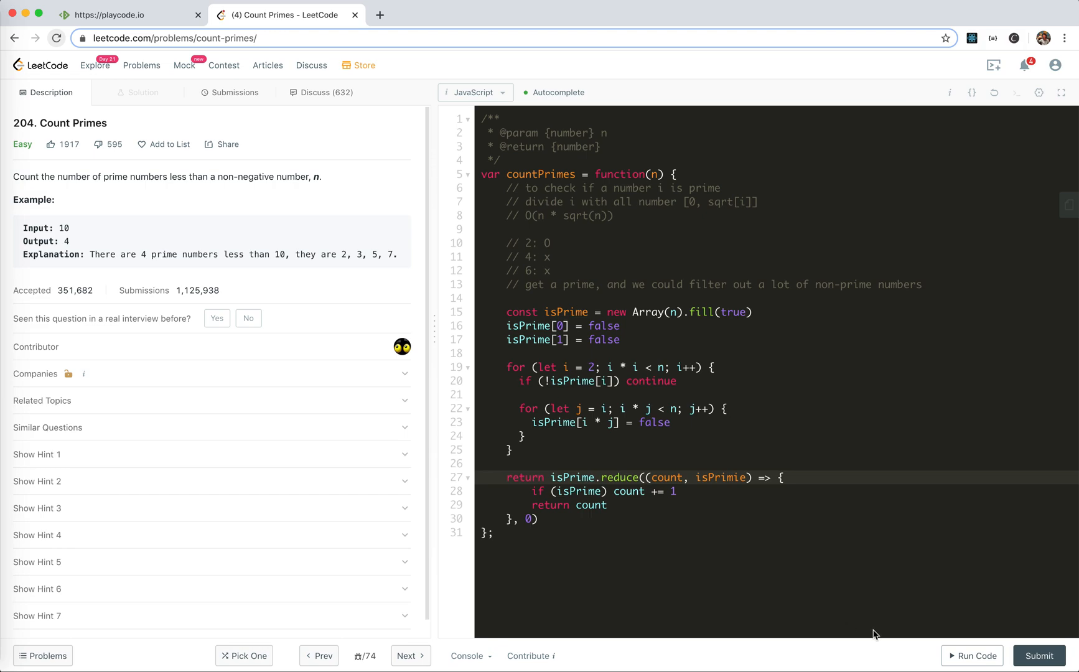
- Run the code on sample input 10, getting Wrong Answer: 10 instead of 4
{"action": "left_click", "coordinate": [973, 656]}
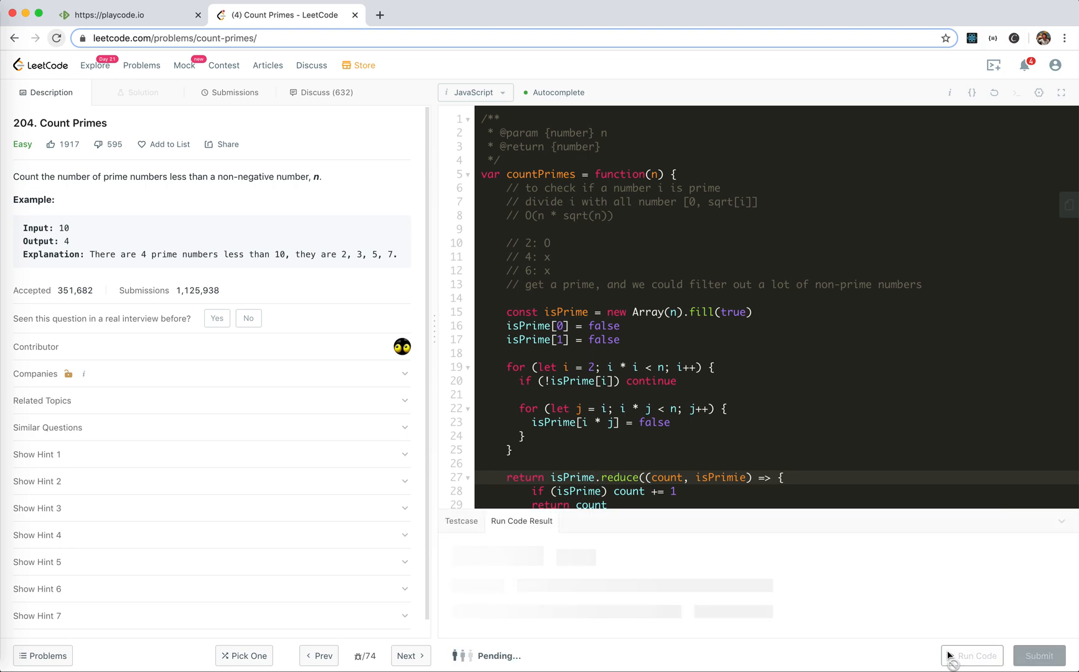
{"action": "left_click", "coordinate": [971, 655]}
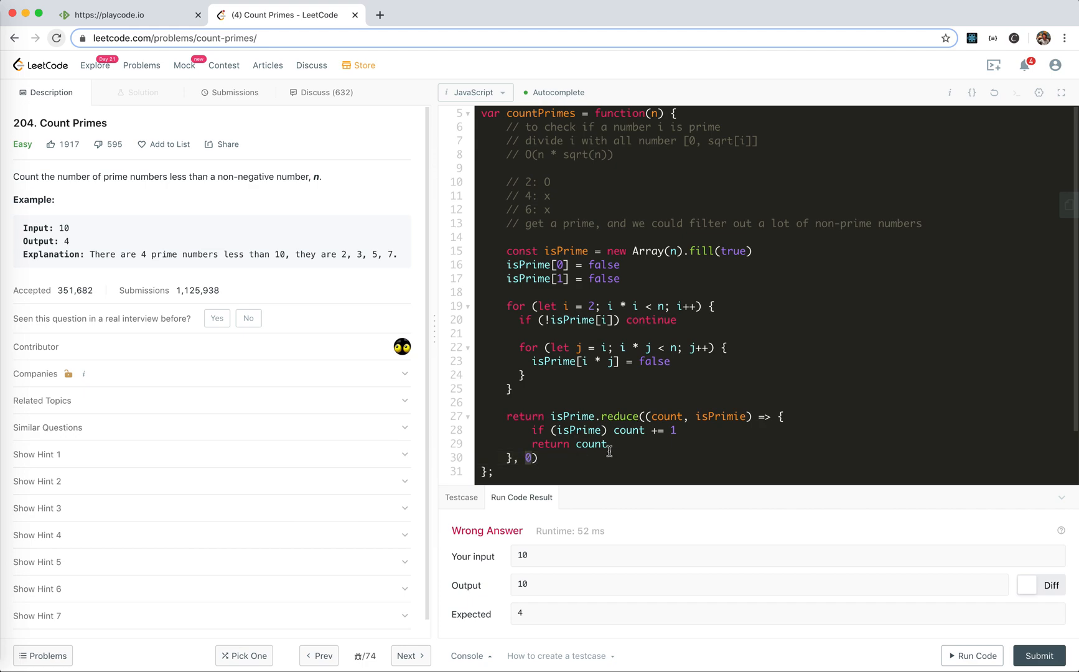
{"action": "mouse_move", "coordinate": [637, 450]}
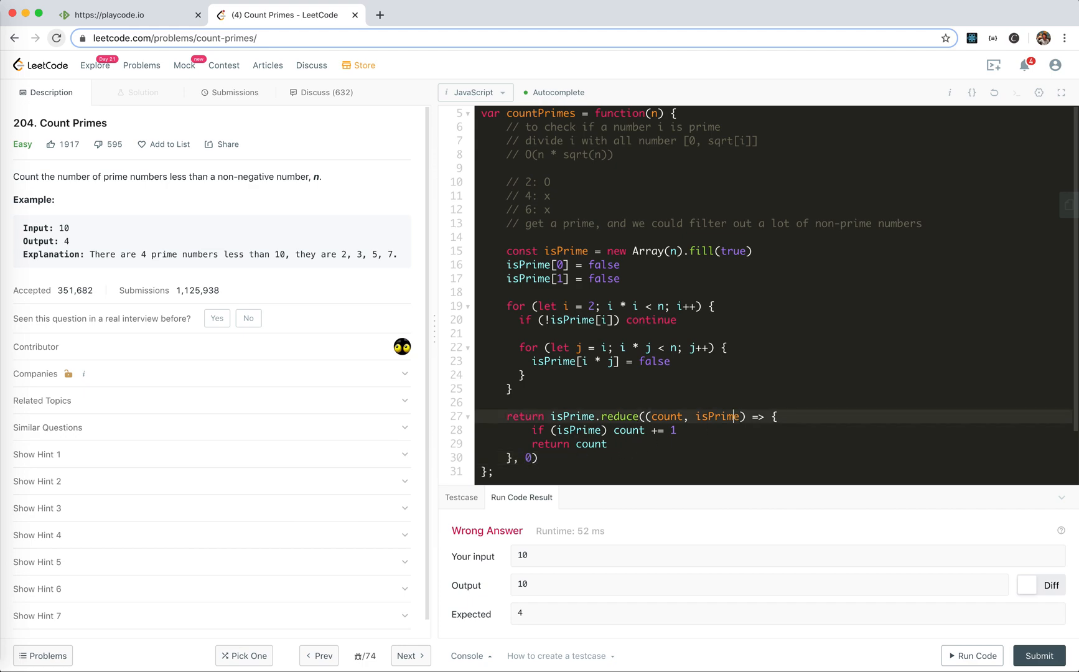
- Rerun to get output 4, then submit for Accepted at 120 ms, 49.1 MB
{"action": "left_click", "coordinate": [972, 655]}
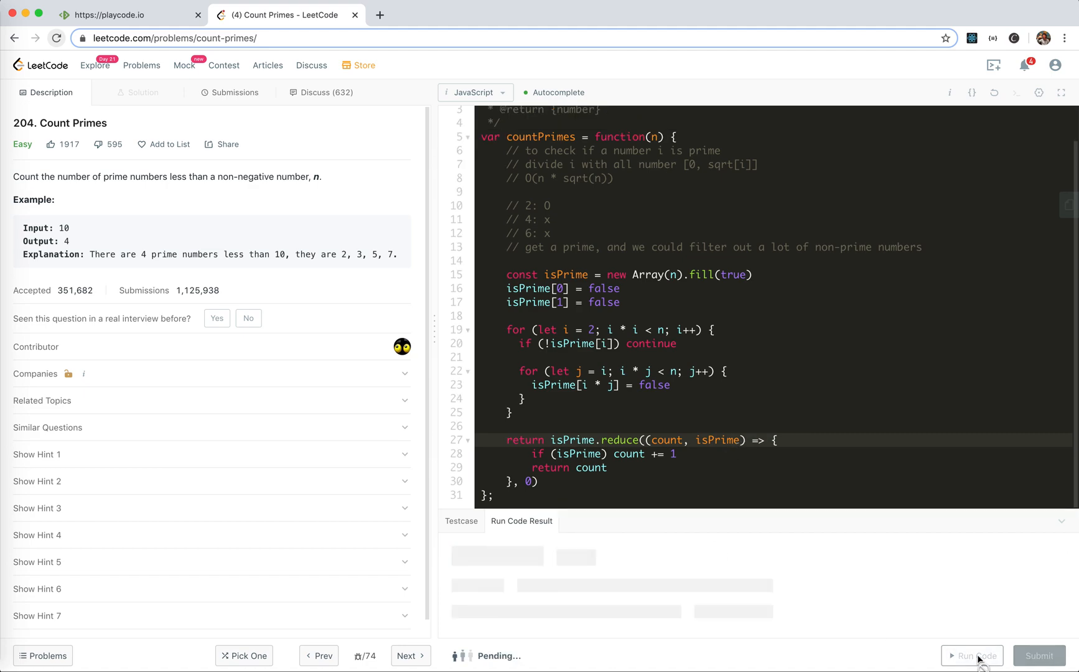
{"action": "left_click", "coordinate": [972, 655]}
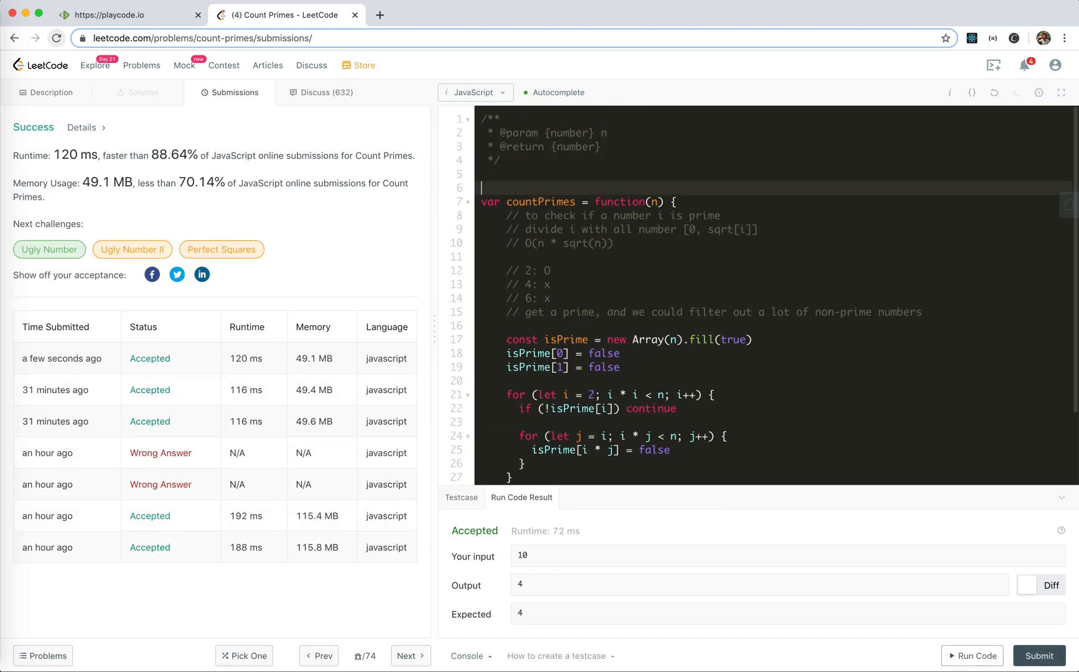
- Add header comments for space O(n), a Time line, and the cp-algorithms sieve link
{"action": "type", "text": "// space:"}
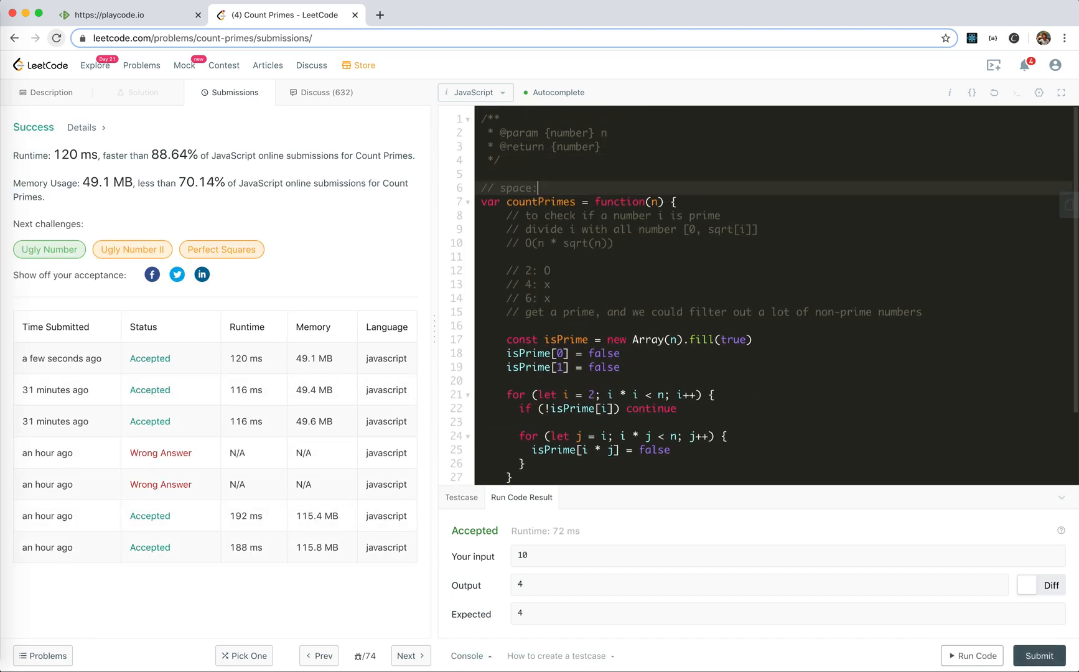
{"action": "type", "text": "O(n)"}
{"action": "type", "text": "// Ti"}
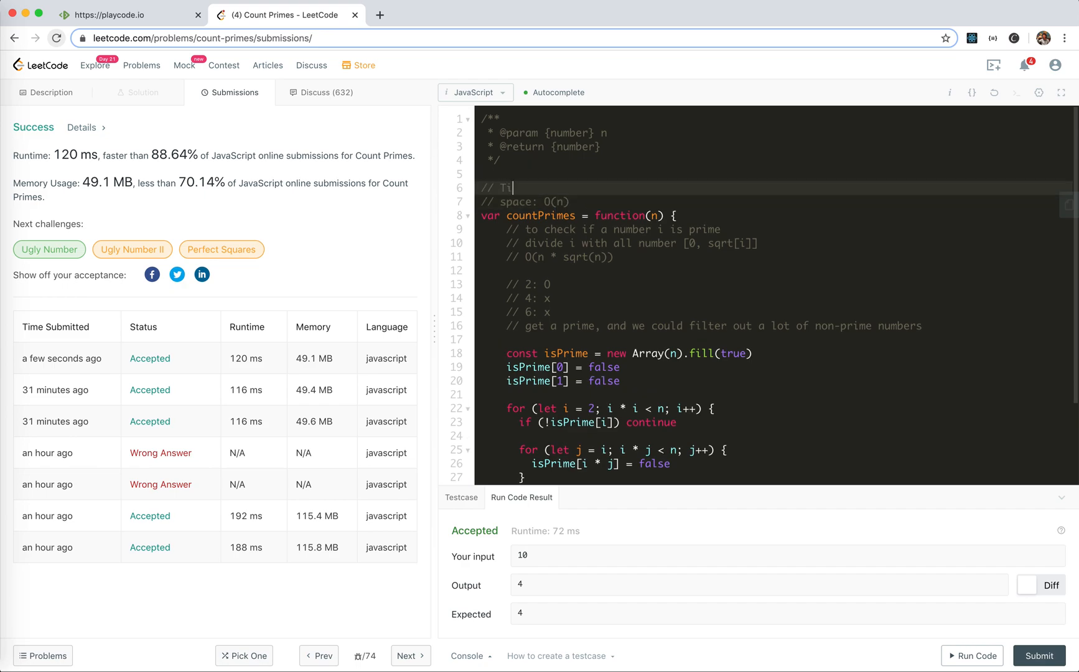
{"action": "type", "text": "me:"}
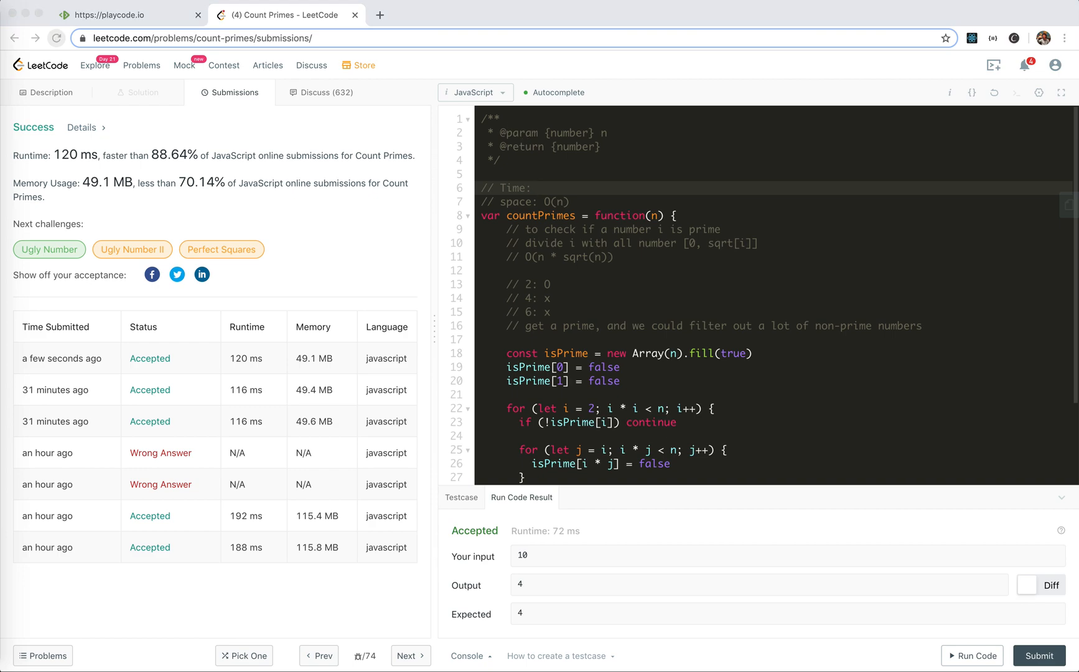
{"action": "mouse_move", "coordinate": [598, 171]}
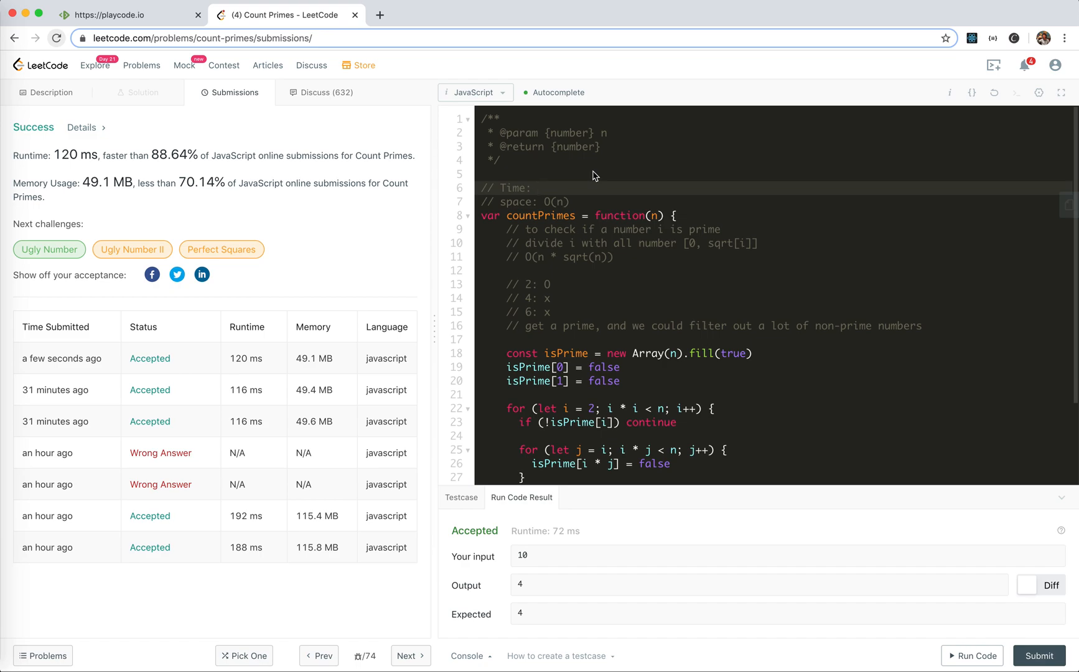
{"action": "type", "text": "// https://cp-algorithms.com/algebra/sieve-of-eratosthenes.html"}
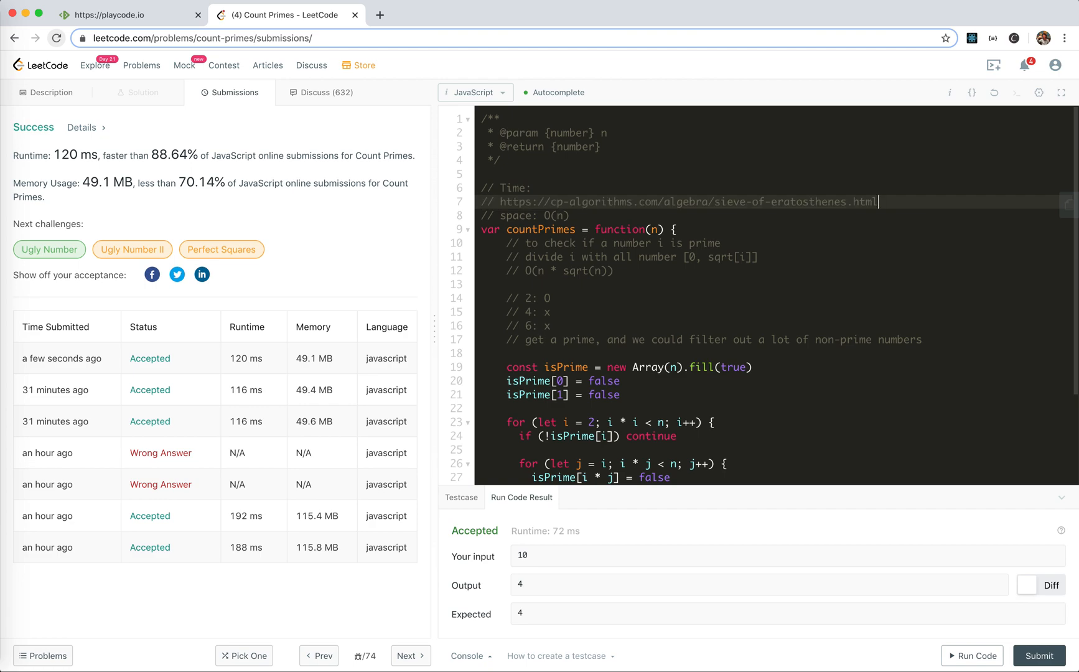
{"action": "scroll", "scroll_direction": "down", "scroll_amount": 3}
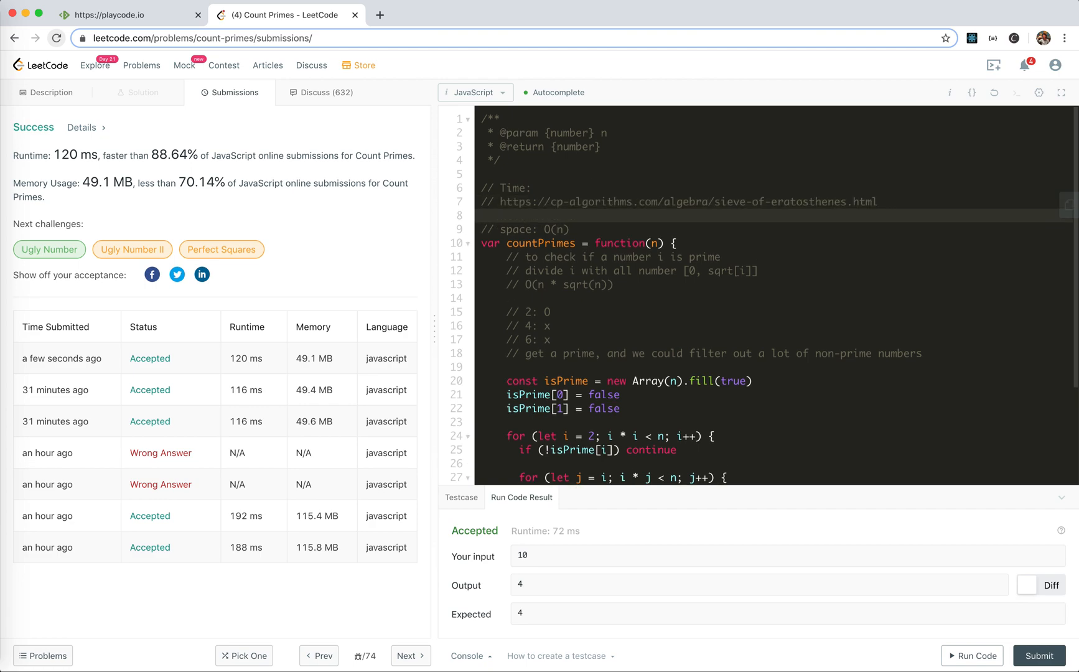
{"action": "left_click", "coordinate": [499, 216]}
{"action": "type", "text": "//"}
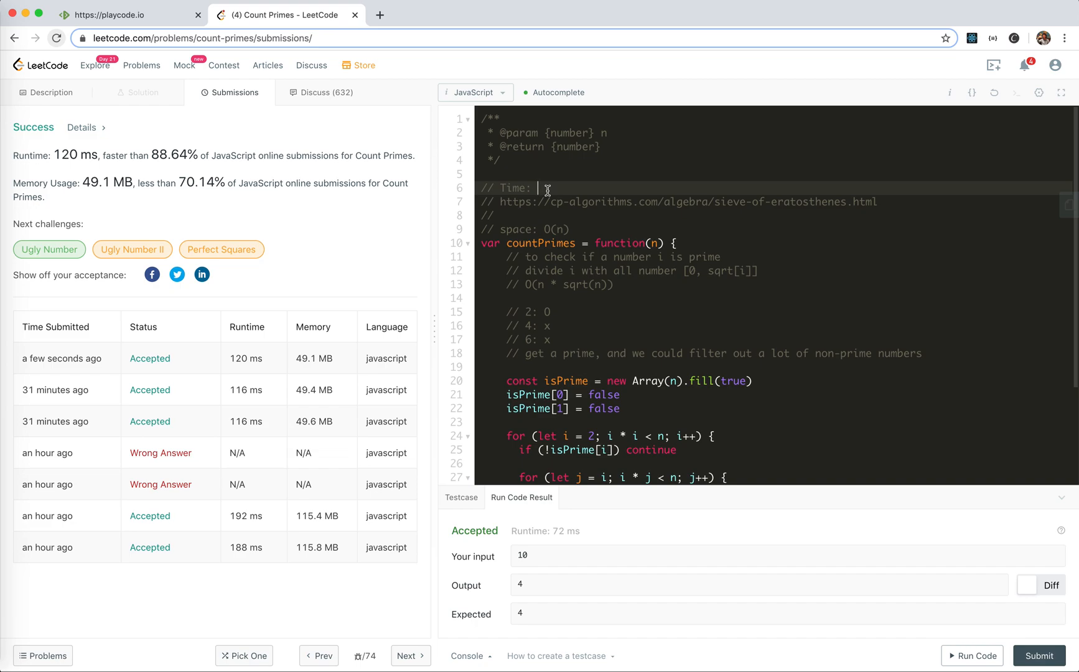
- Type O(n * log(log(n))) after '// Time:', fixing the parentheses
{"action": "type", "text": "0"}
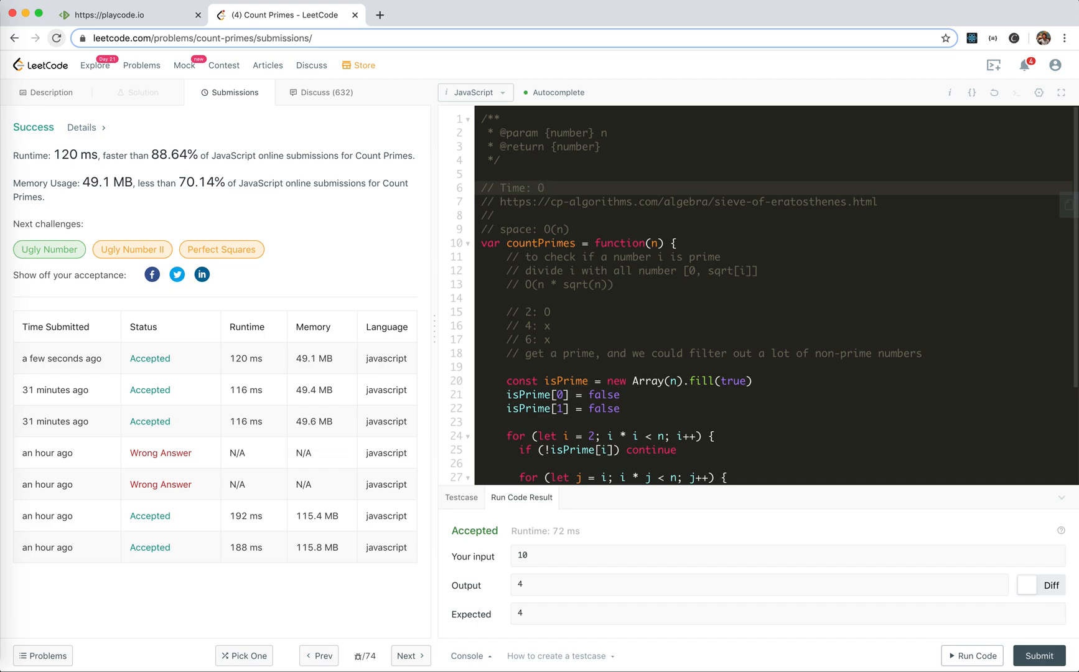
{"action": "type", "text": "(n)"}
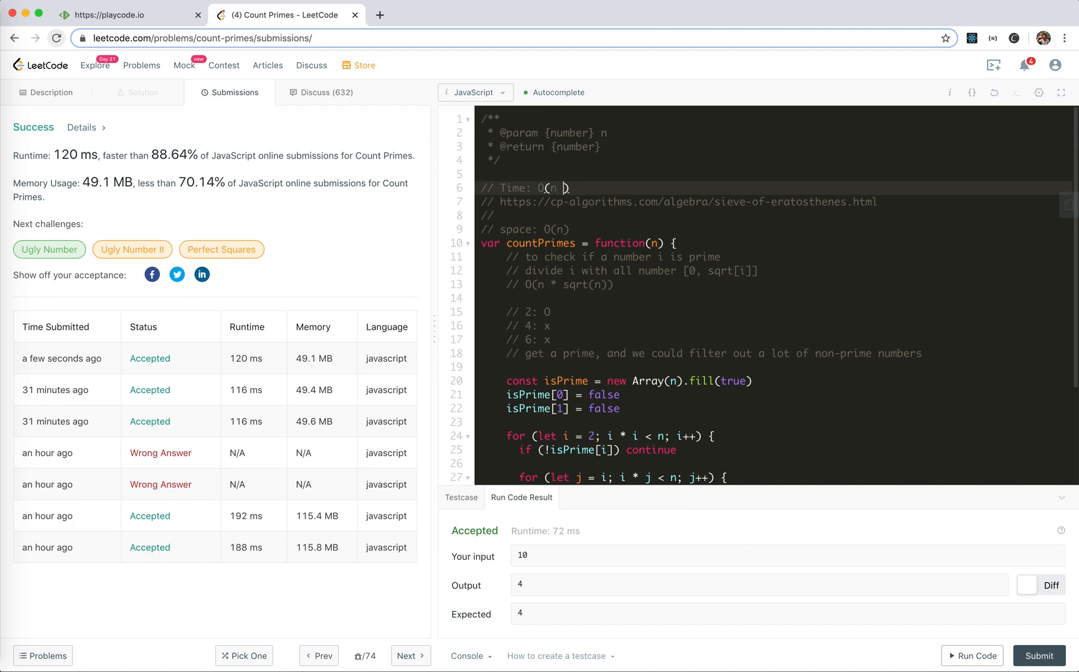
{"action": "type", "text": "*"}
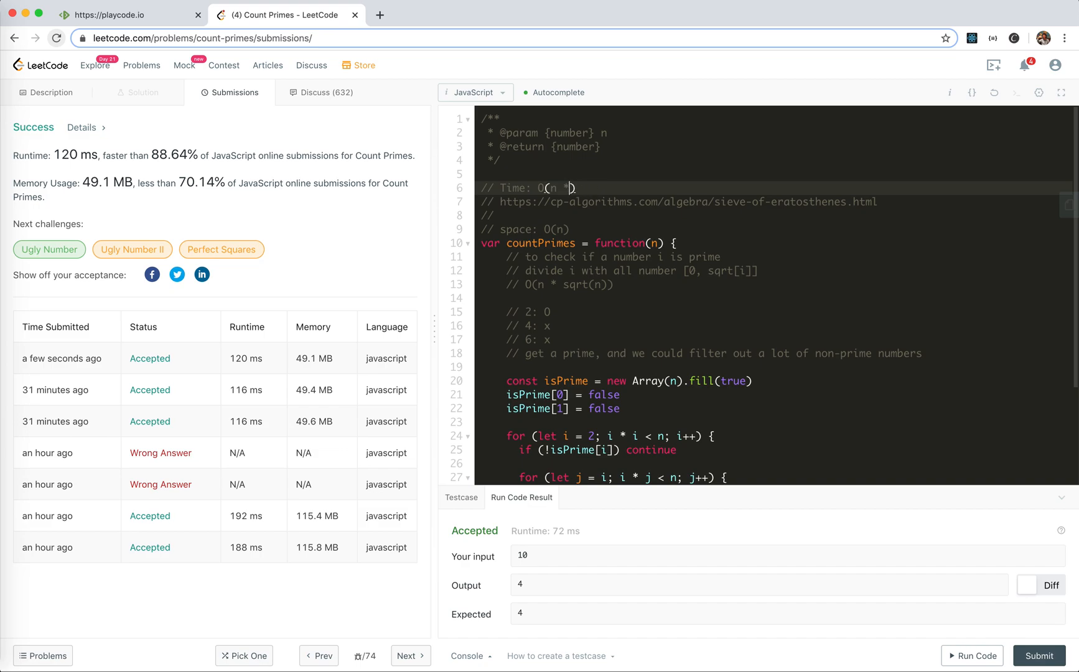
{"action": "type", "text": "loglog"}
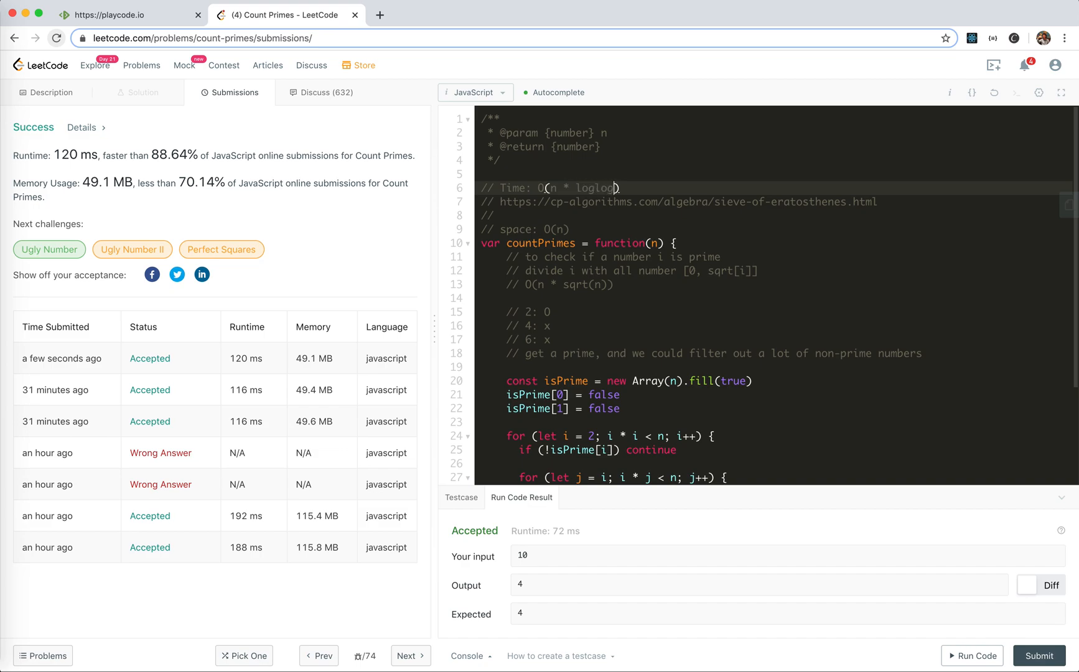
{"action": "type", "text": "n"}
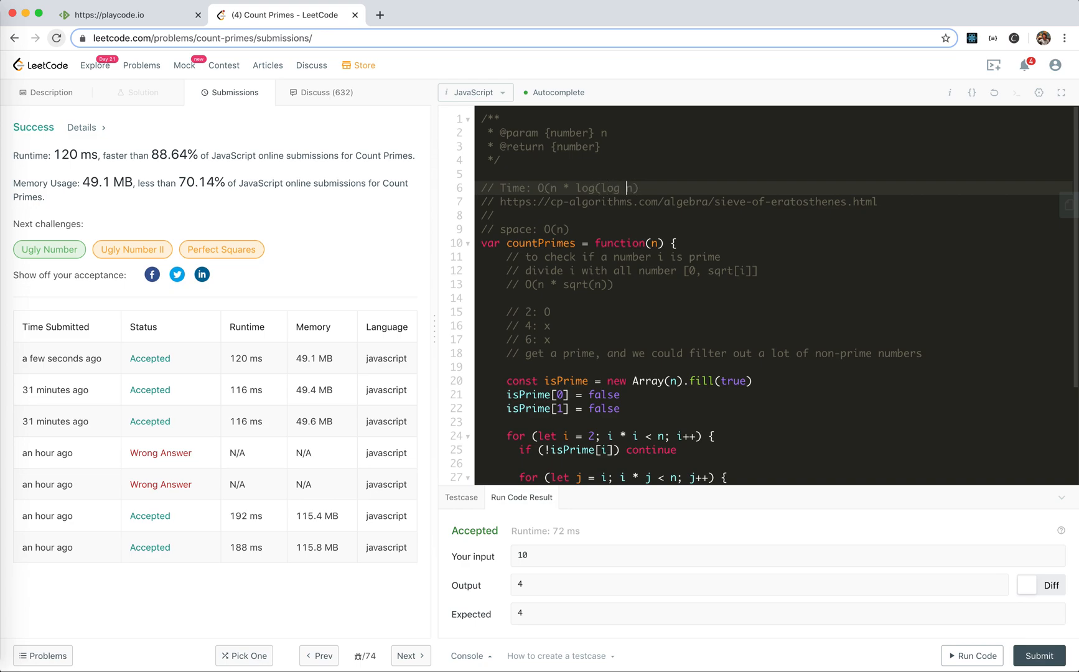
{"action": "type", "text": "n)"}
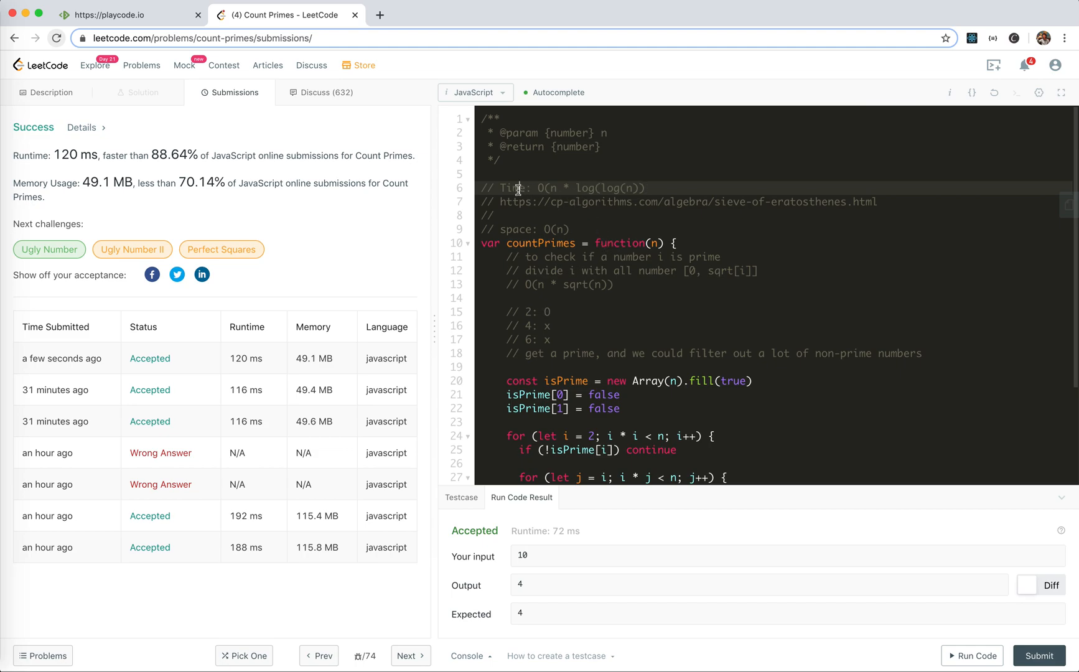
{"action": "mouse_move", "coordinate": [720, 190]}
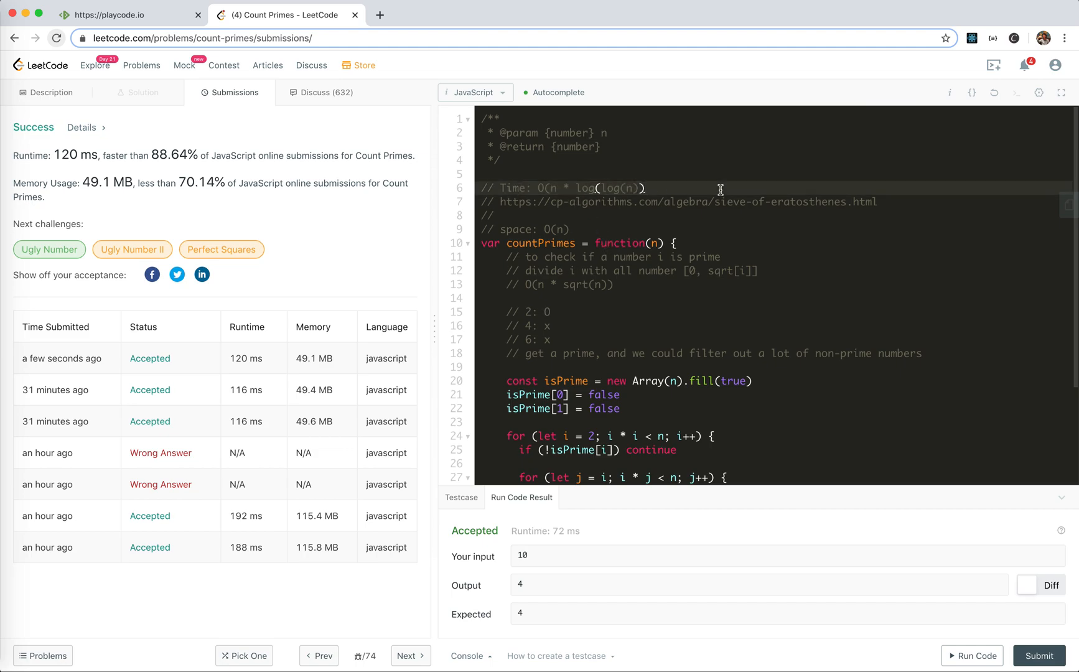